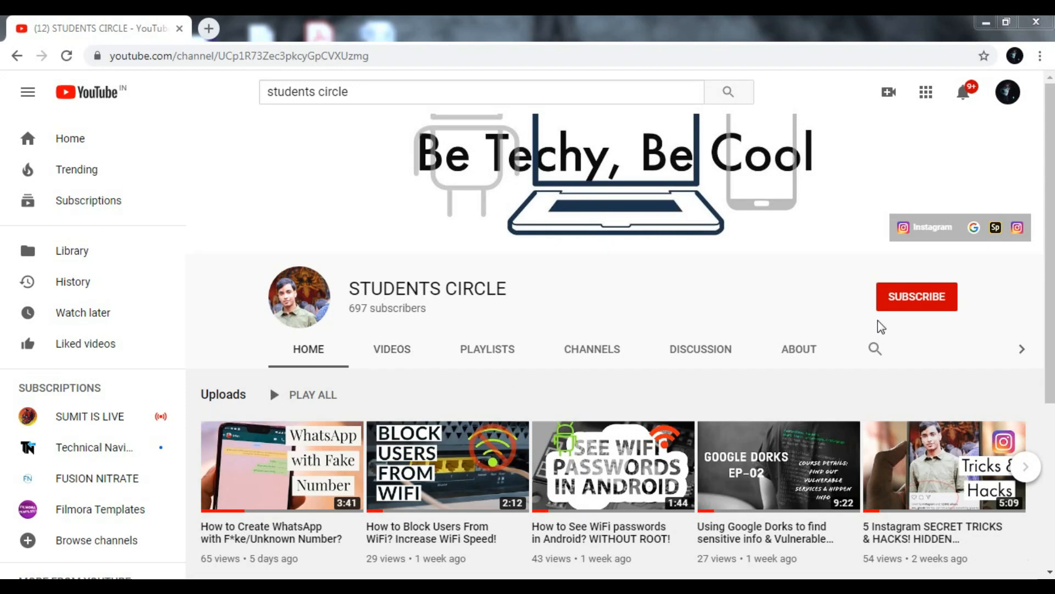
- Subscribe to the STUDENTS CIRCLE channel with notifications set to All
click(916, 296)
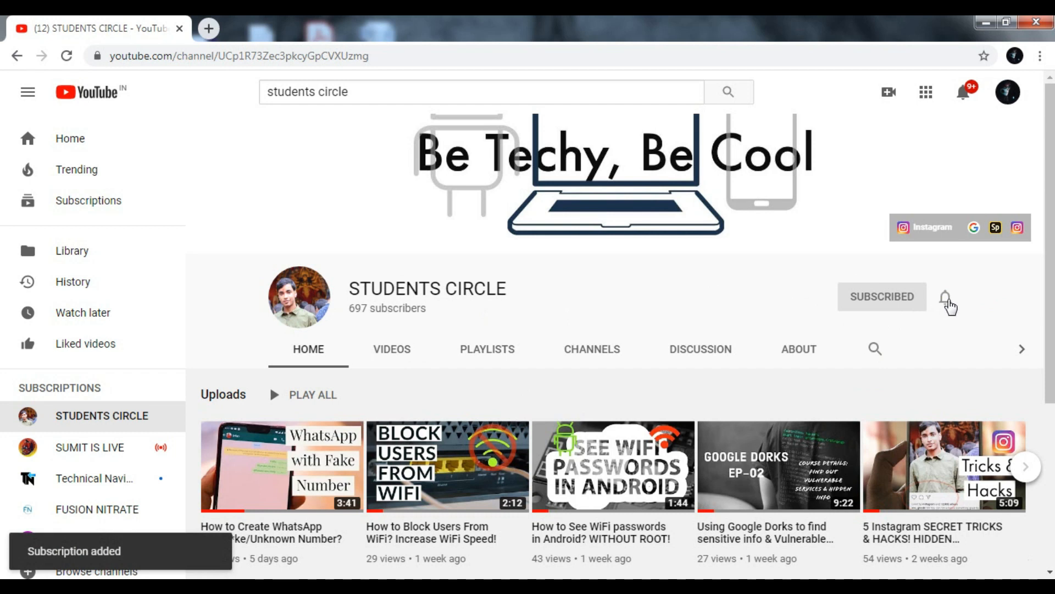
click(946, 297)
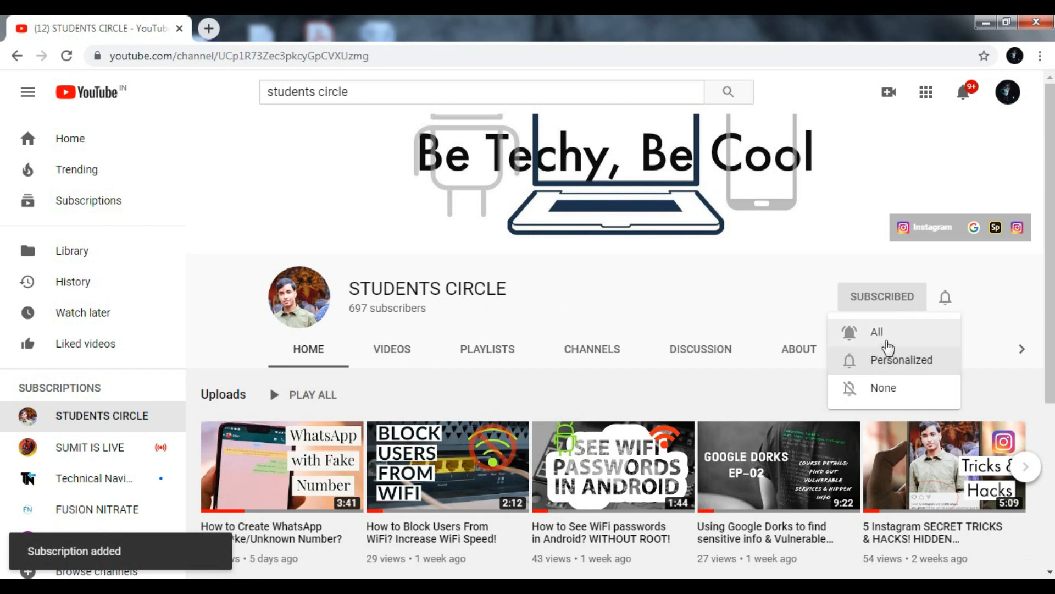
click(876, 332)
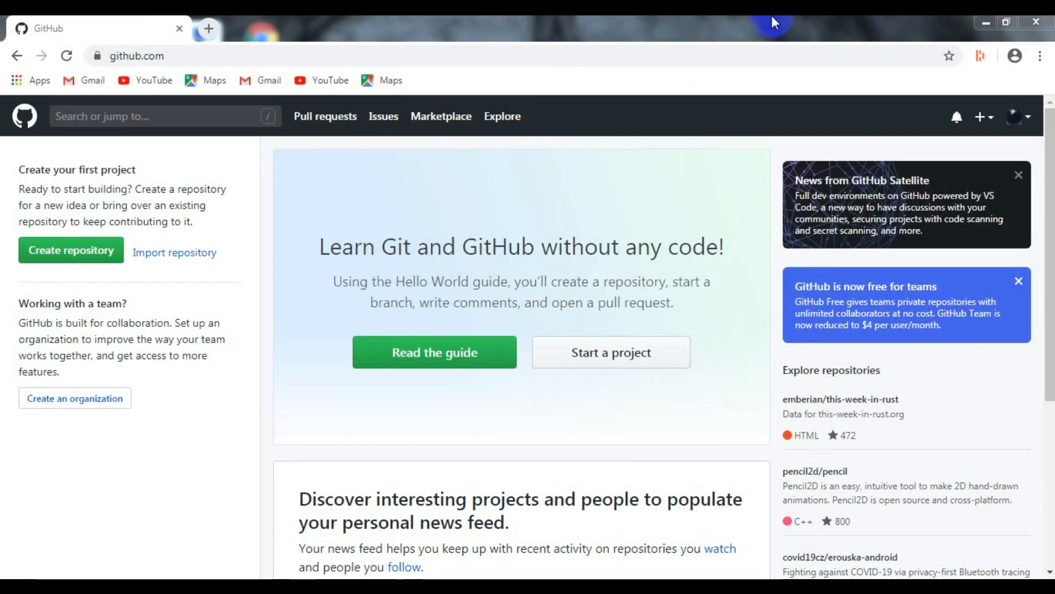
- Start a new repository named cookiemonster
click(71, 251)
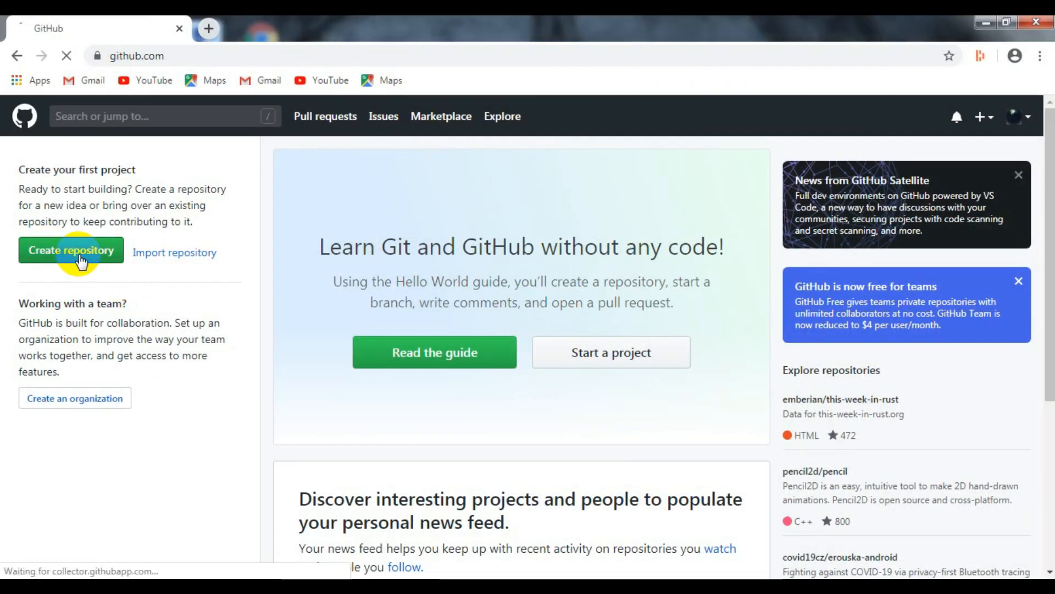
click(71, 249)
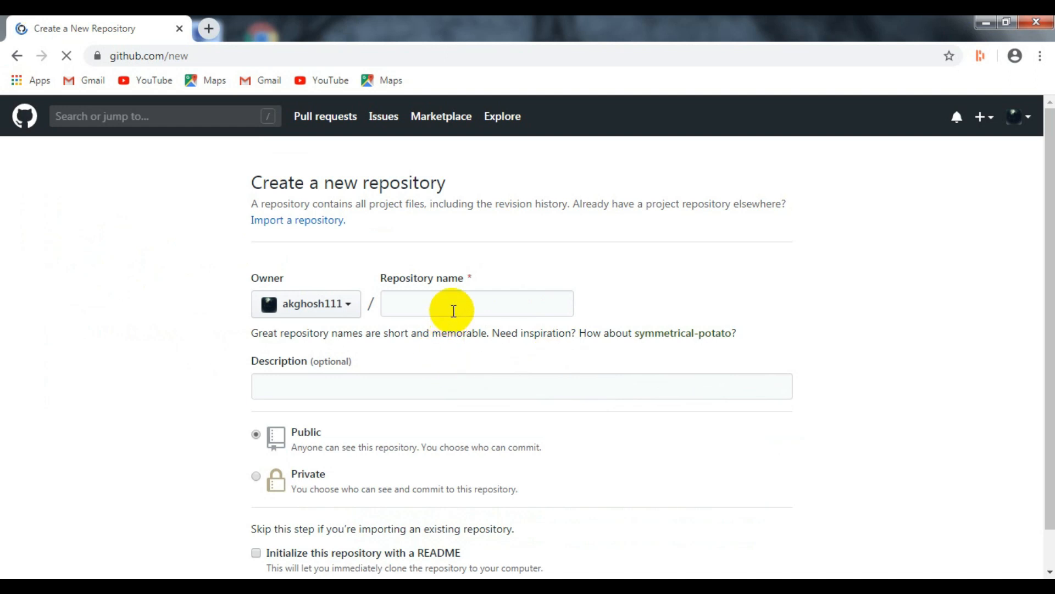
text(cookiemo)
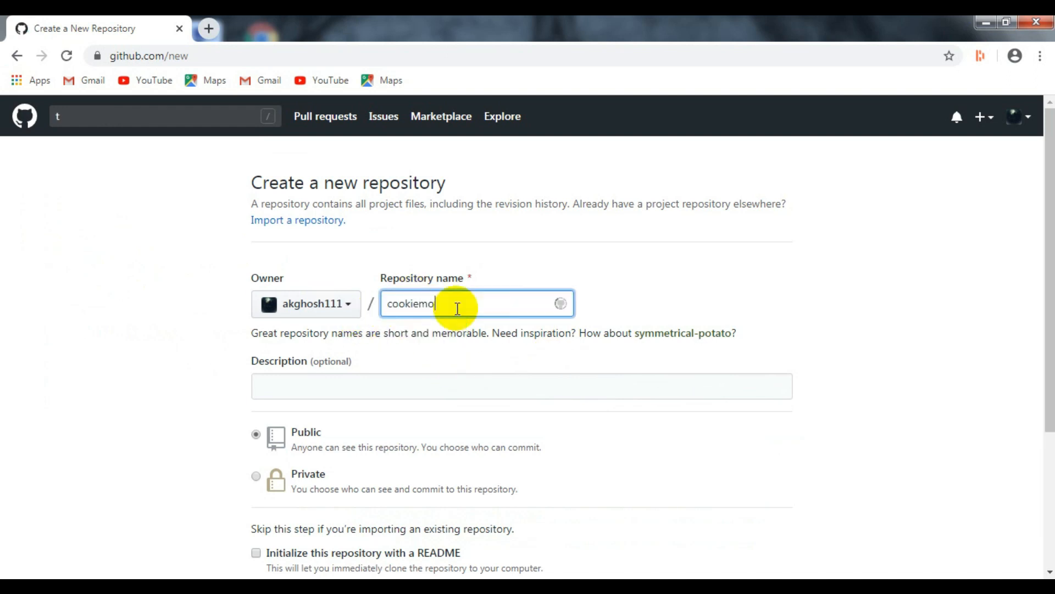
text(nster)
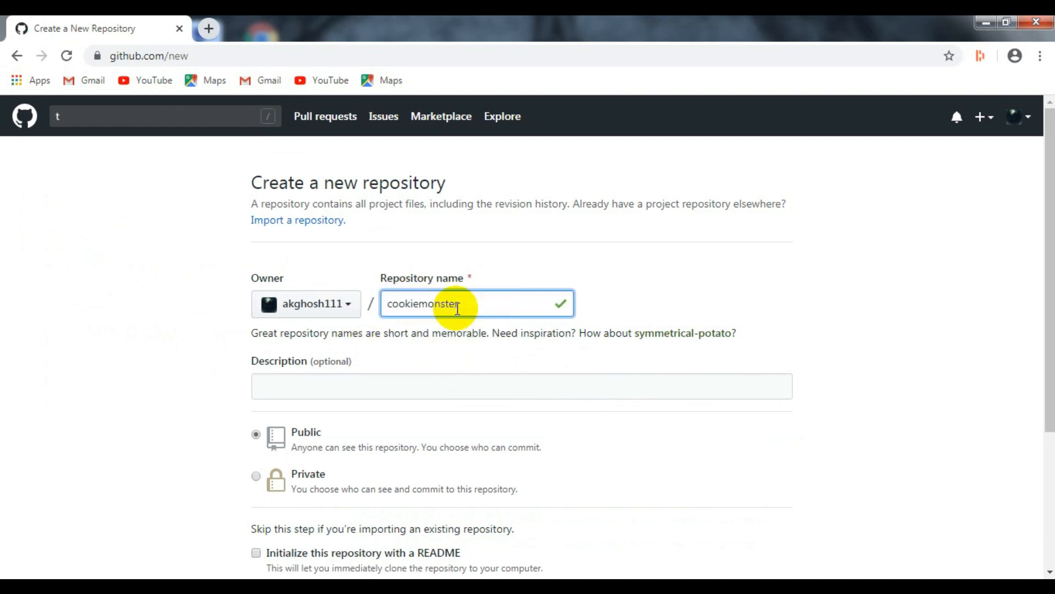
- Give the repository the description 'This is a static site'
scroll(down, 3)
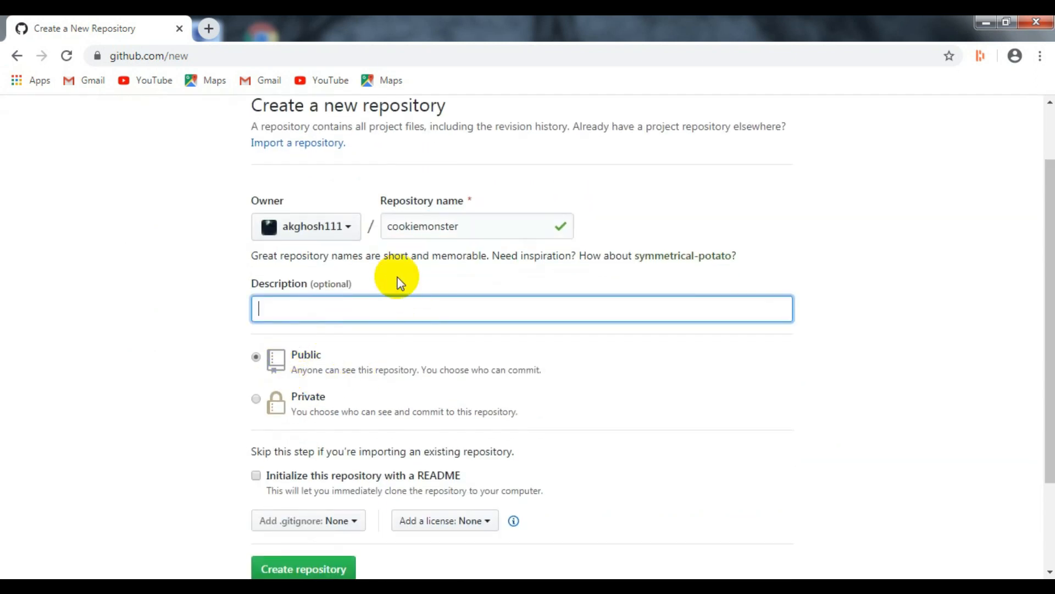
text(This is a)
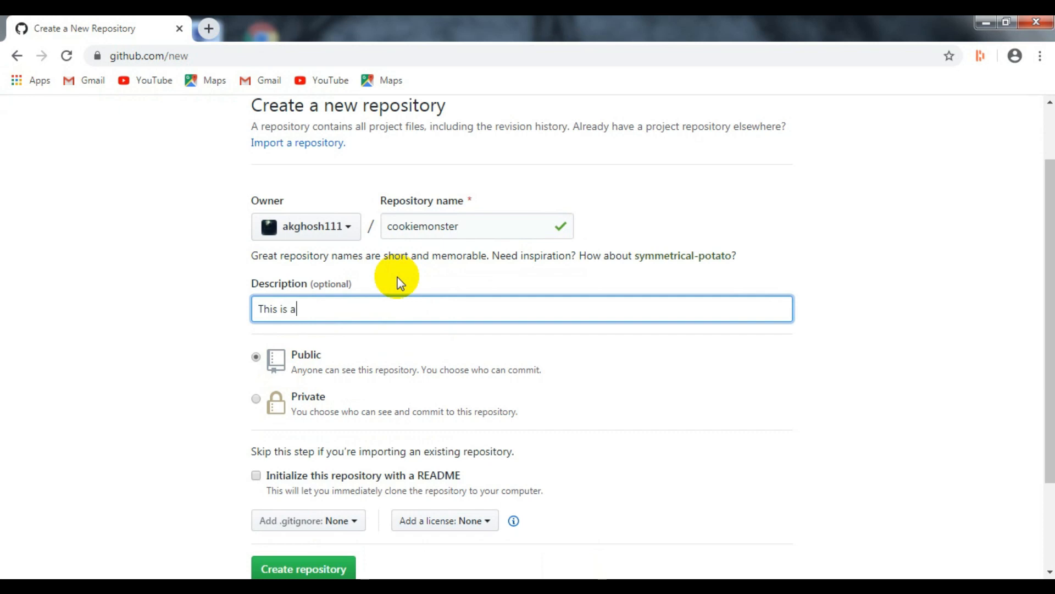
text(static)
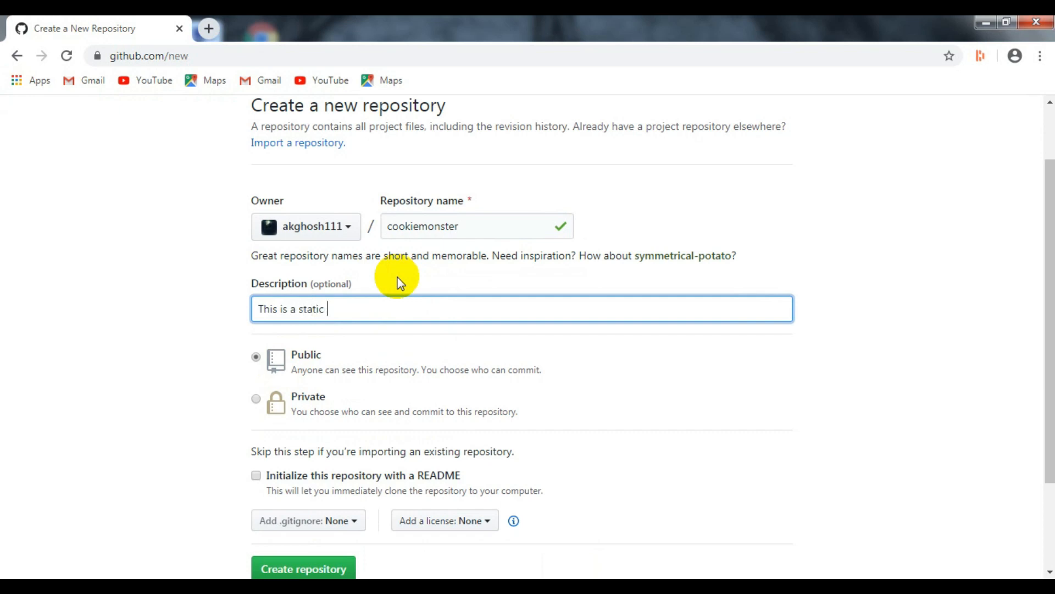
text(site)
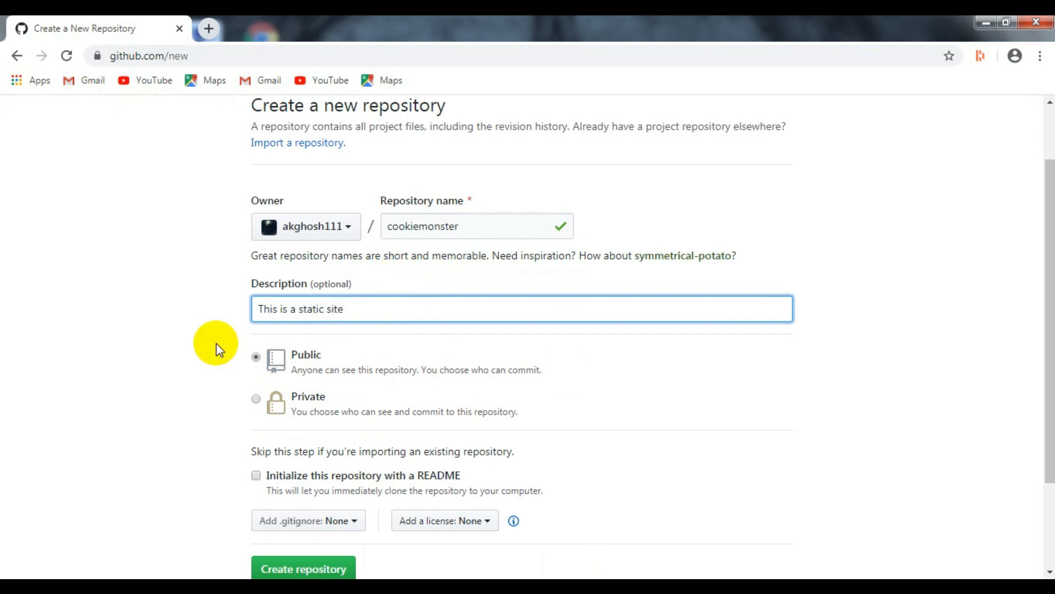
scroll(down, 3)
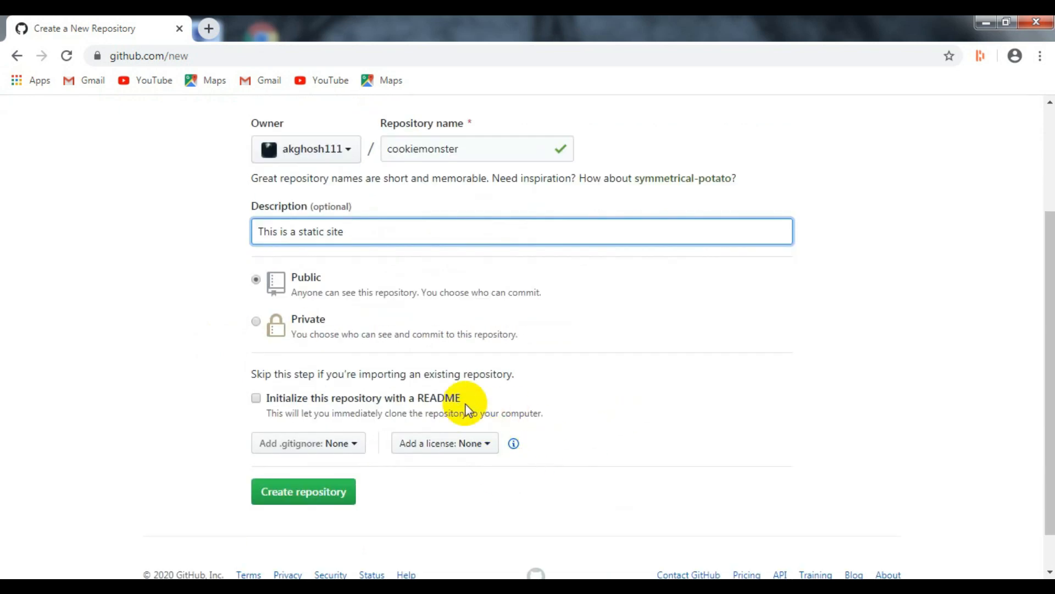
mouse_move(302, 402)
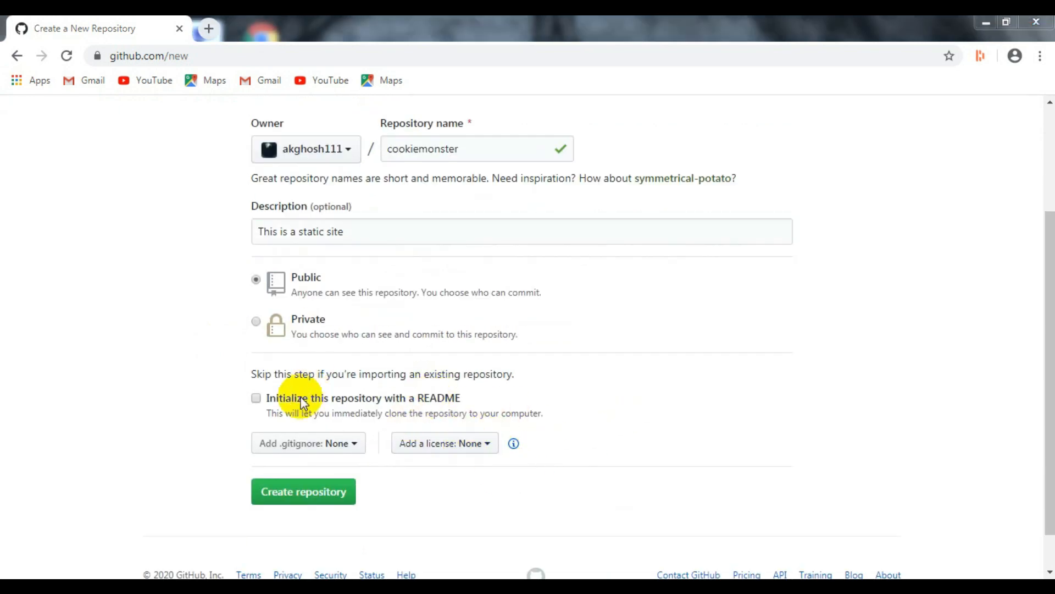
- Create the public cookiemonster repository initialized with a README
click(256, 396)
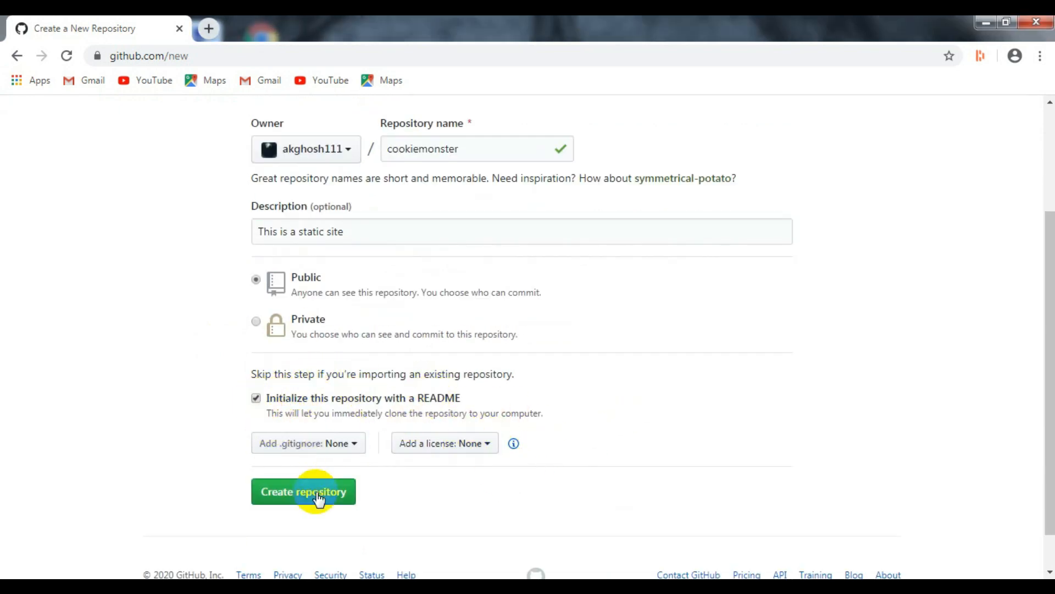
click(304, 491)
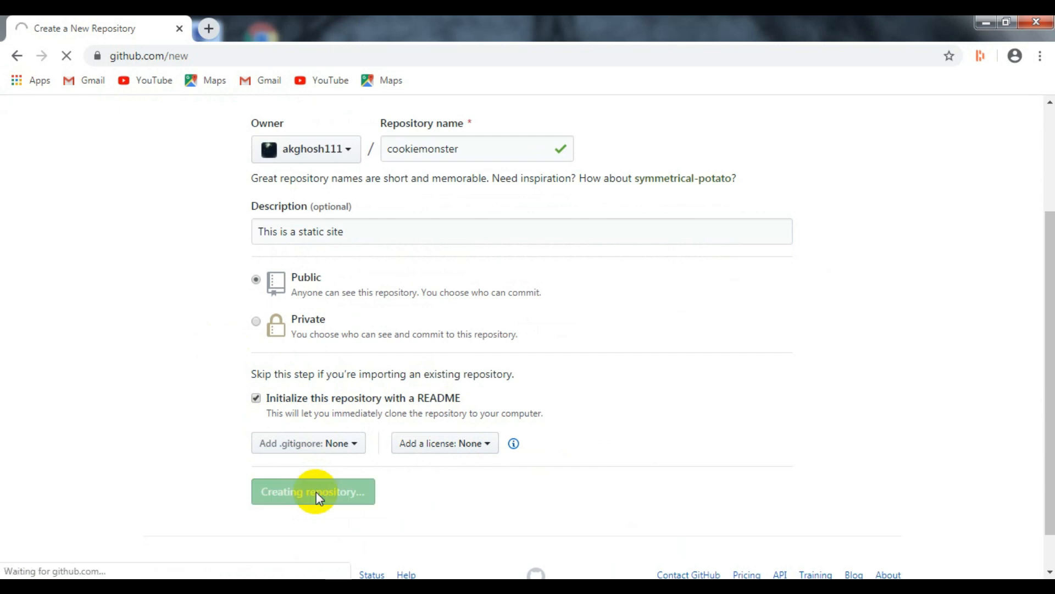
click(312, 491)
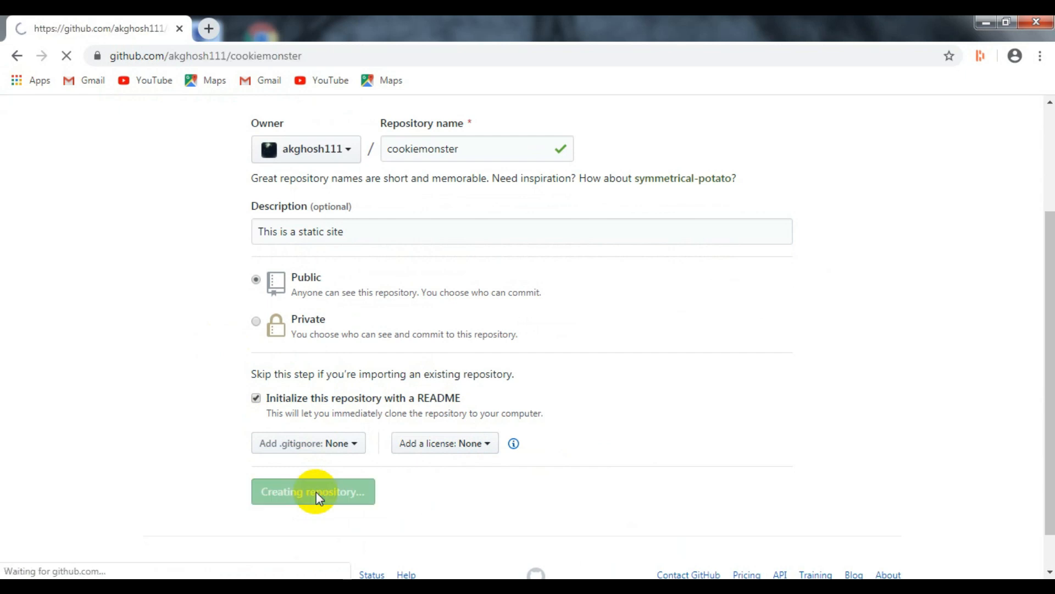
click(312, 490)
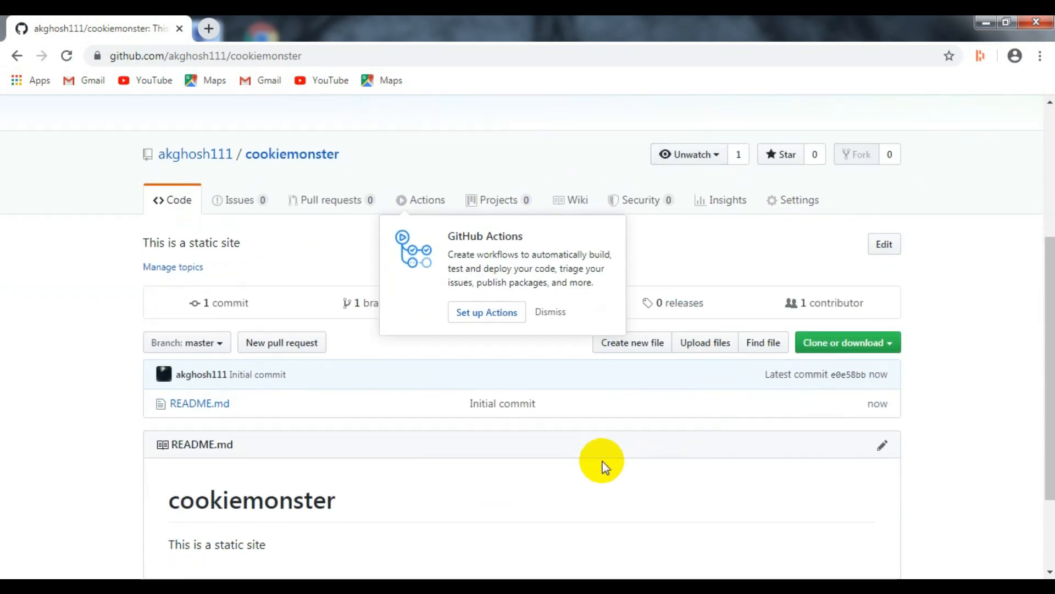
scroll(down, 3)
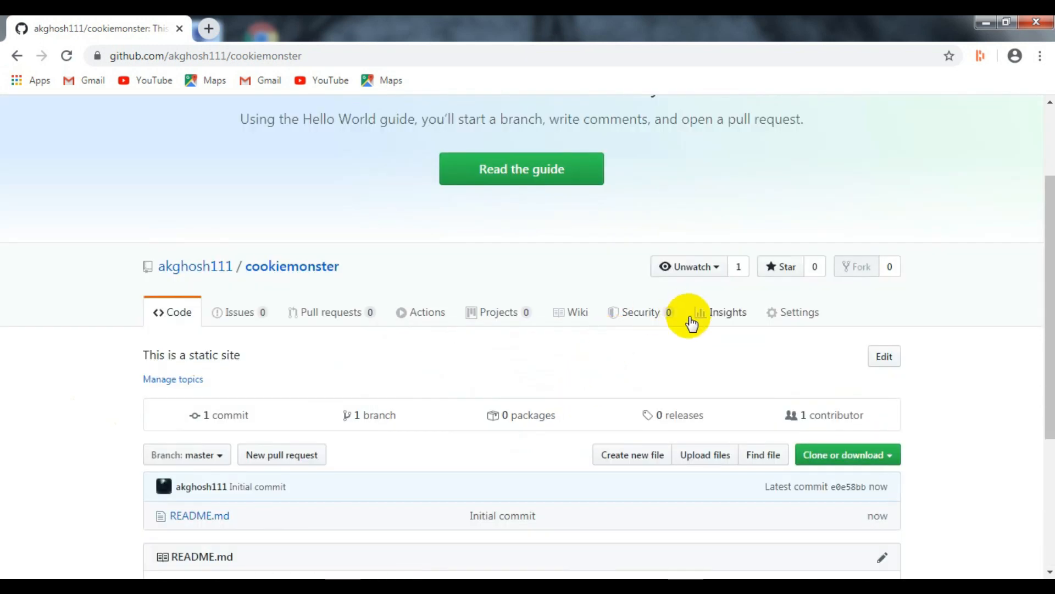
mouse_move(799, 311)
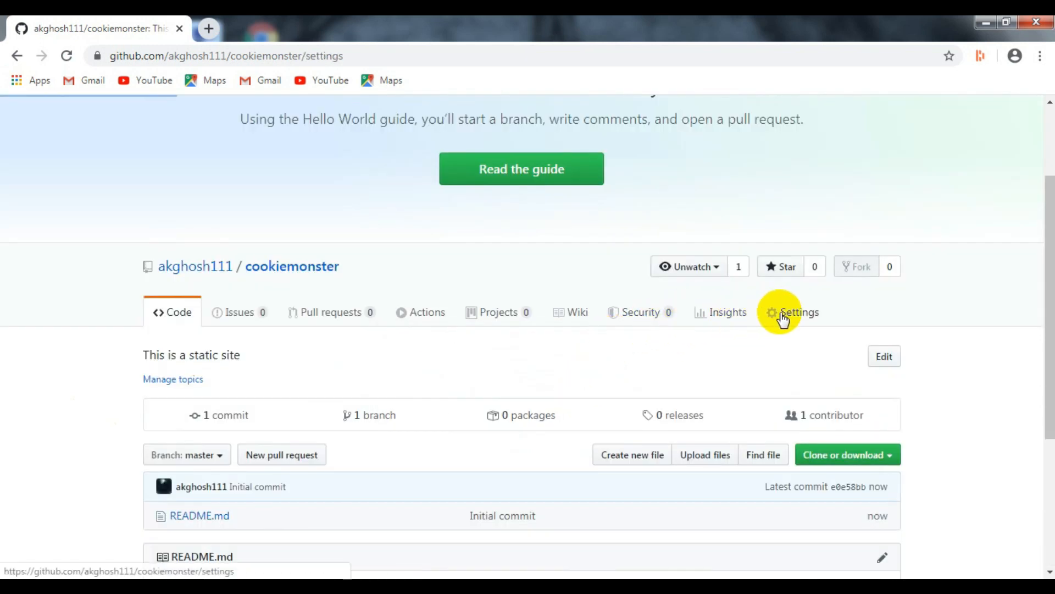
- In the cookiemonster settings, set the GitHub Pages source to the master branch
click(798, 311)
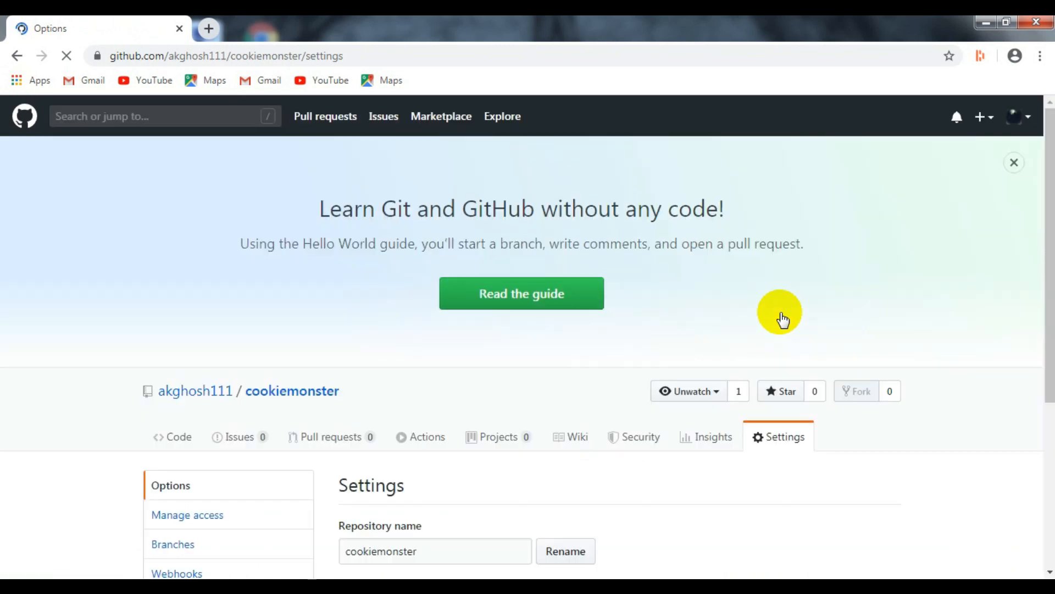
scroll(down, 3)
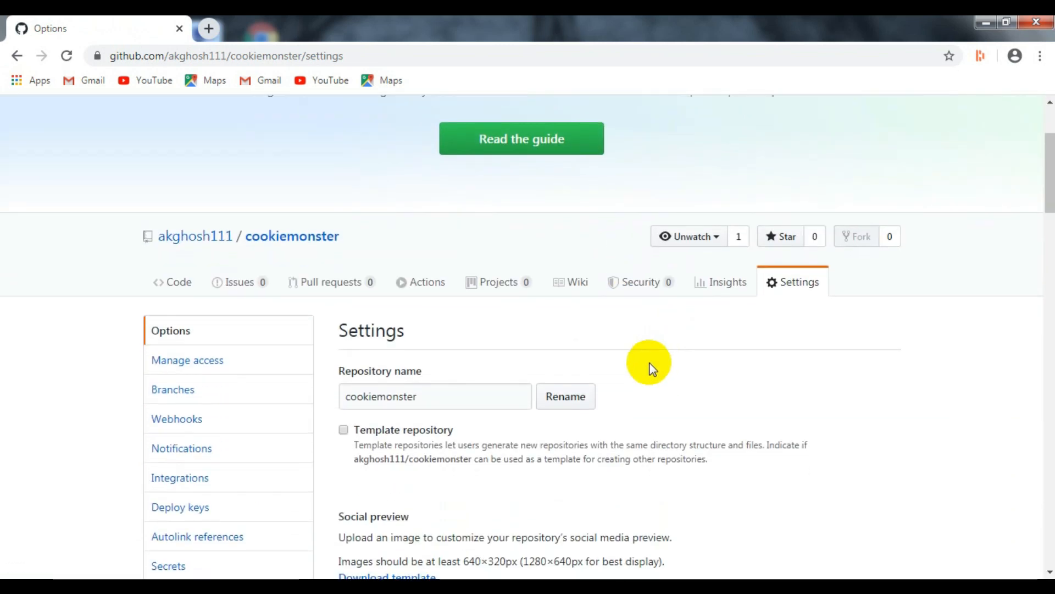
scroll(down, 3)
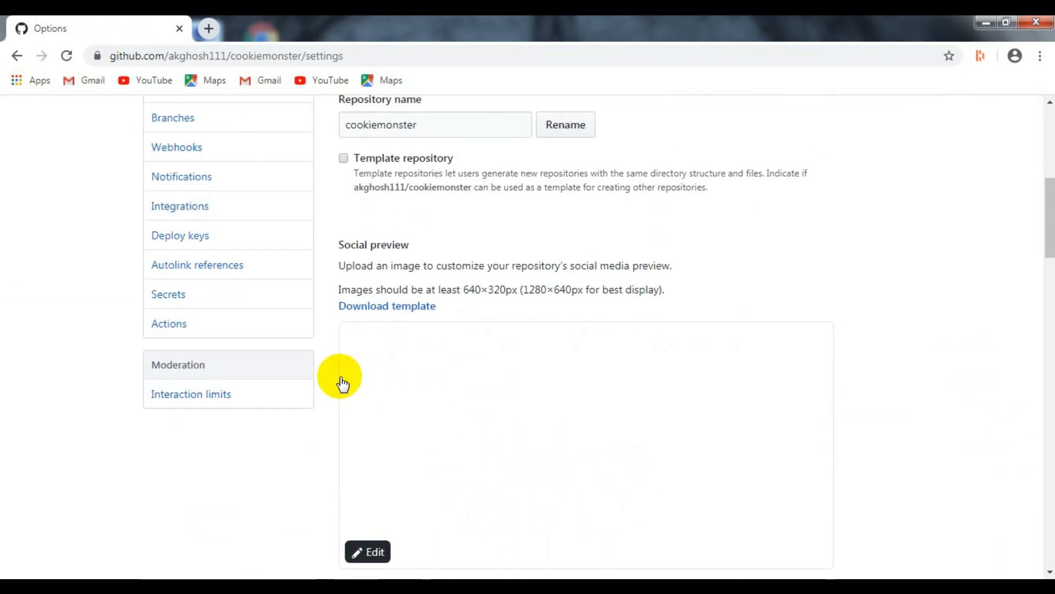
scroll(down, 3)
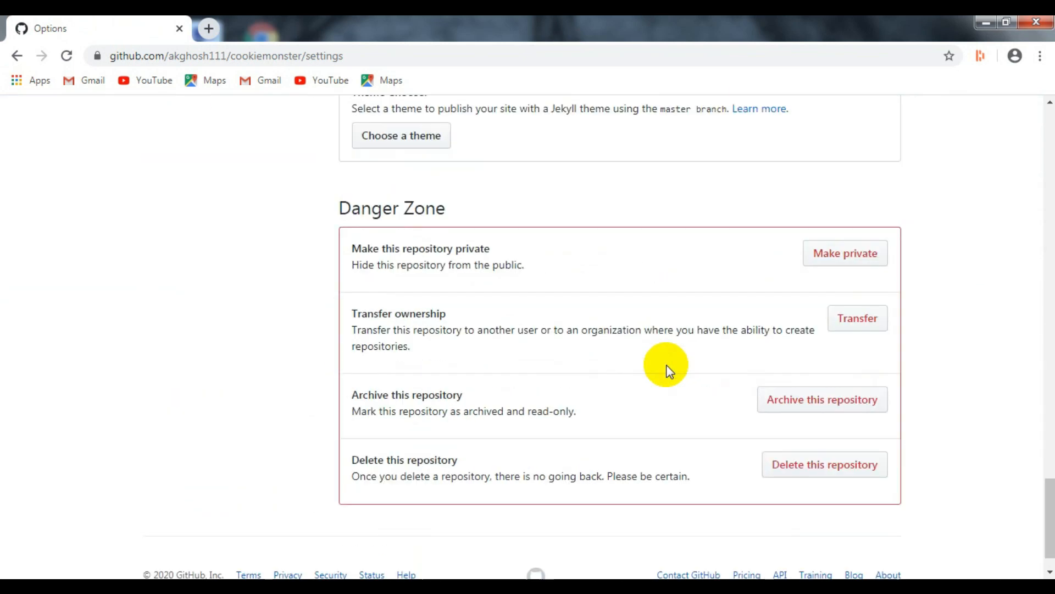
scroll(up, 3)
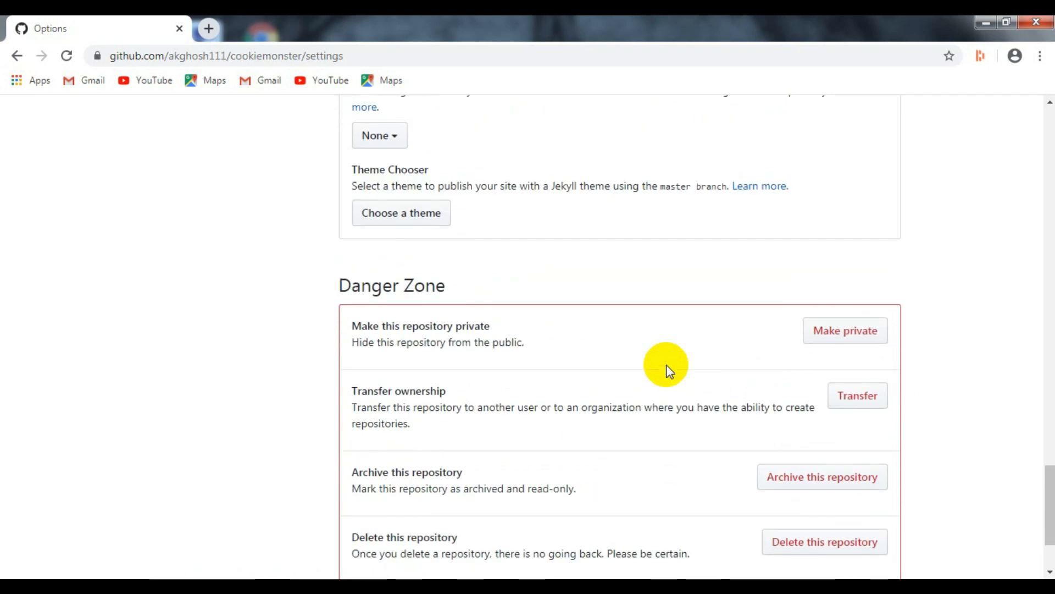
scroll(up, 3)
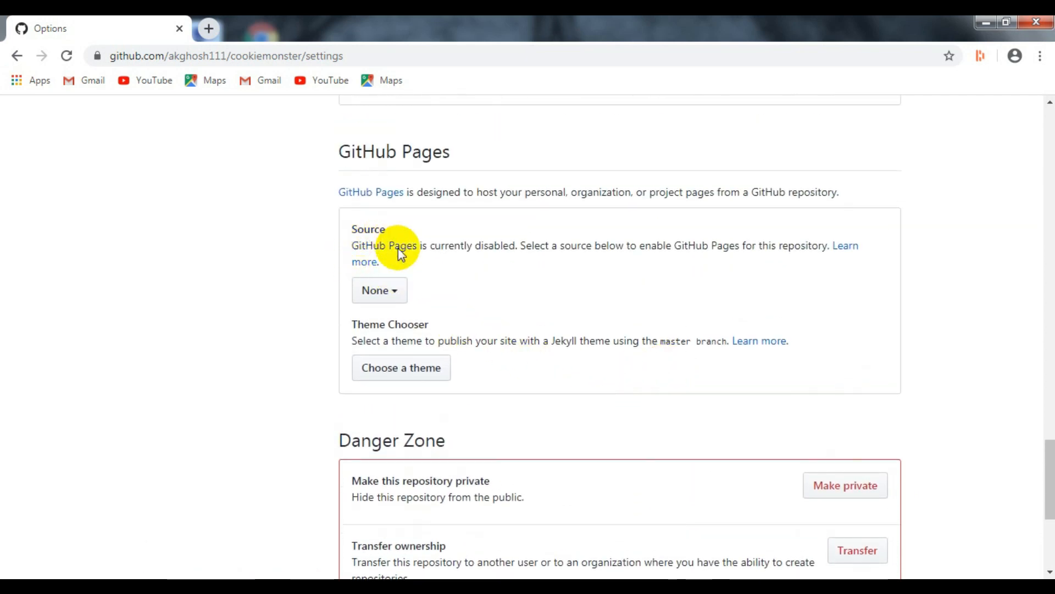
click(379, 290)
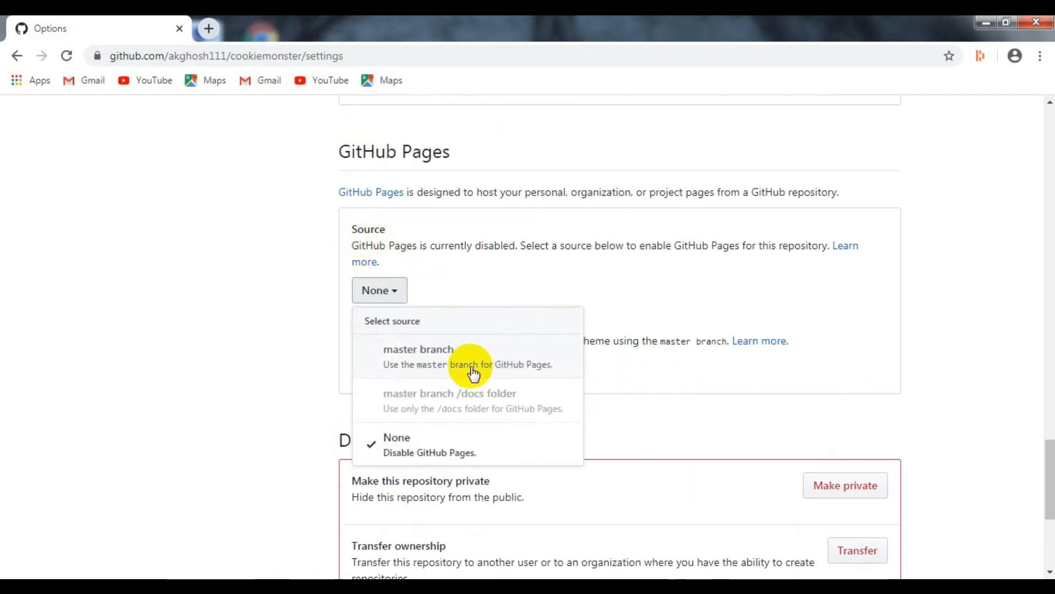
click(417, 355)
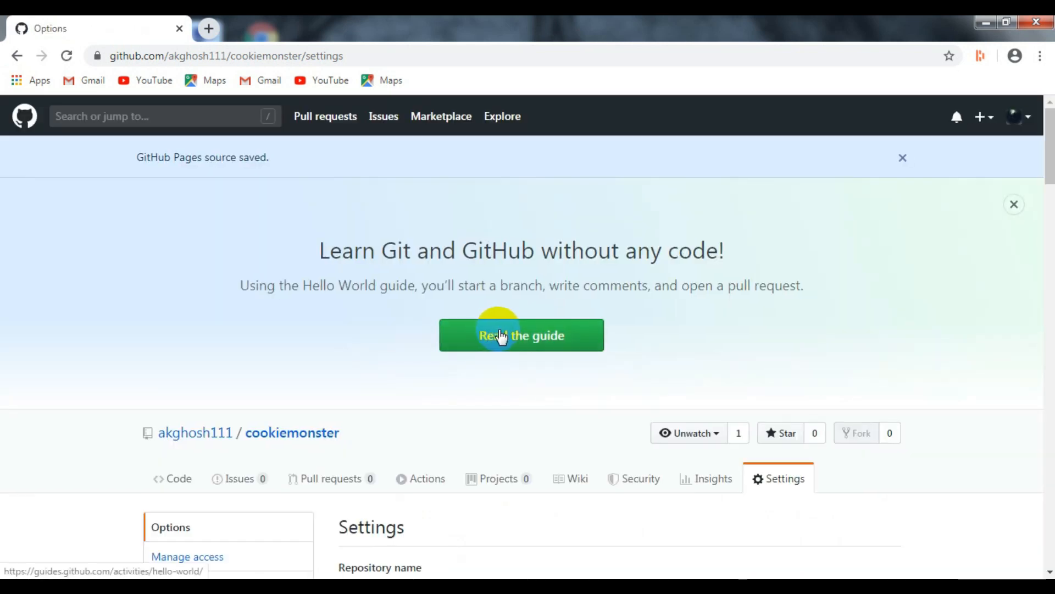
- Reload the settings until Pages reports the site published at akghosh111.github.io/cookiemonster
scroll(down, 3)
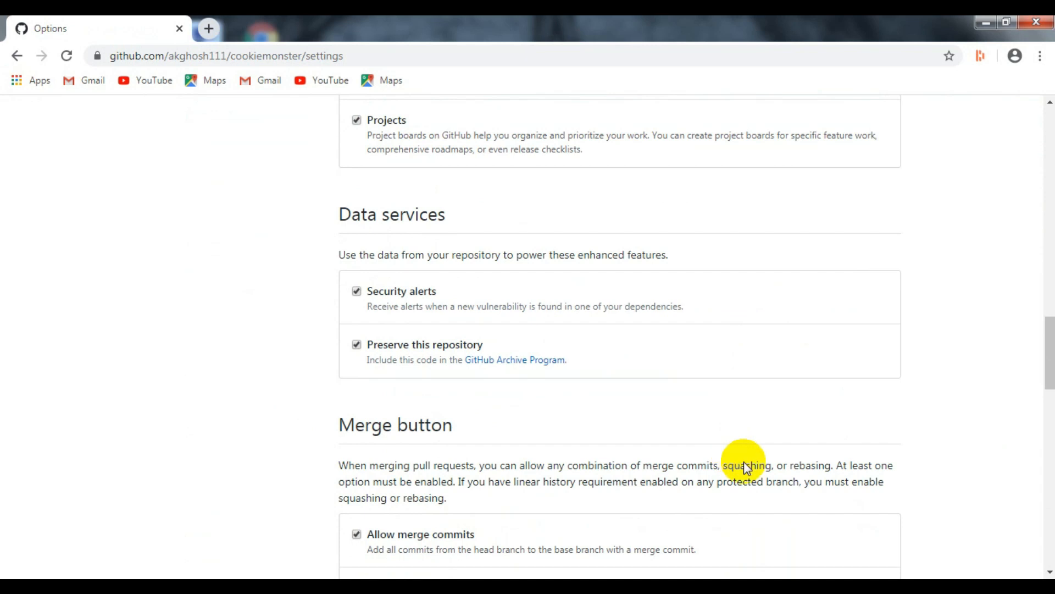
scroll(down, 3)
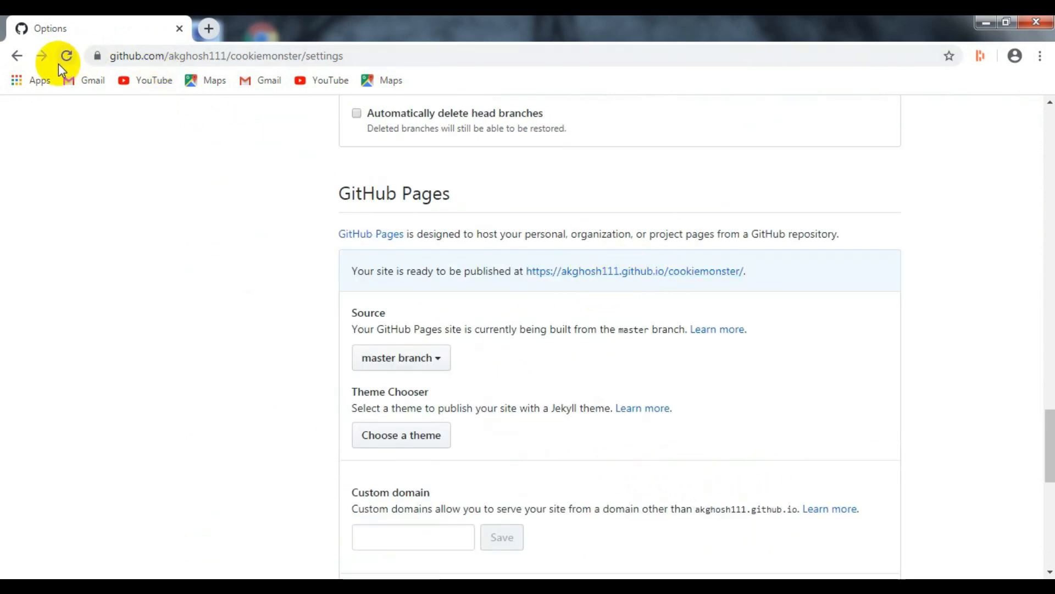
click(66, 56)
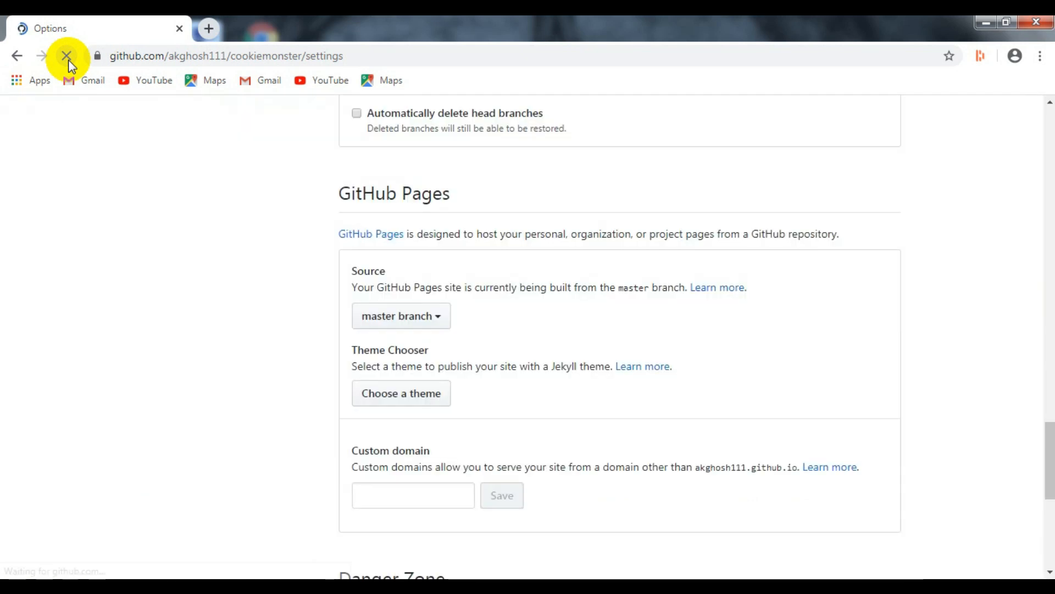
click(66, 56)
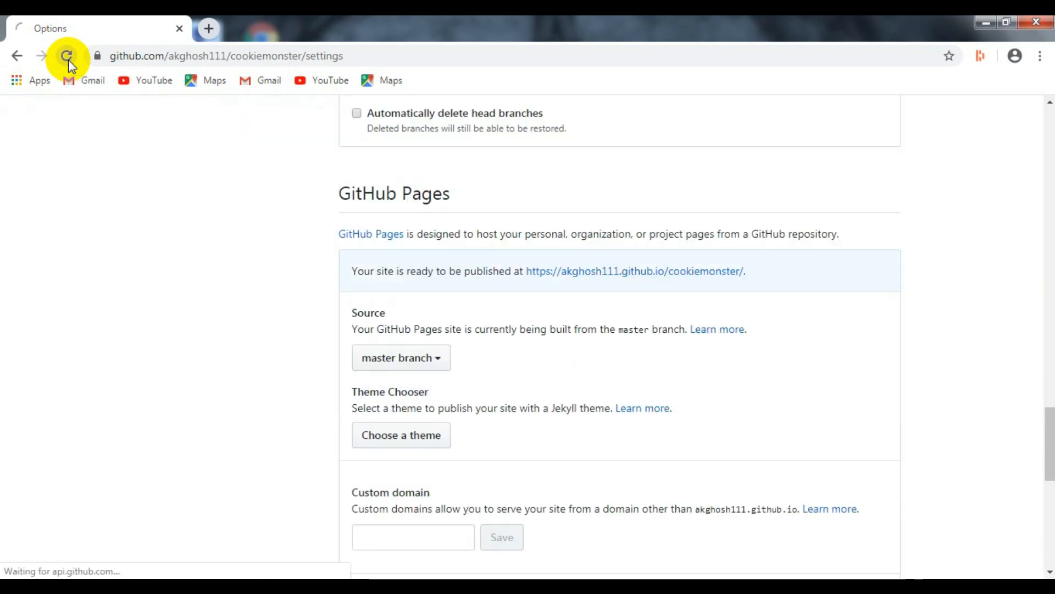
click(66, 56)
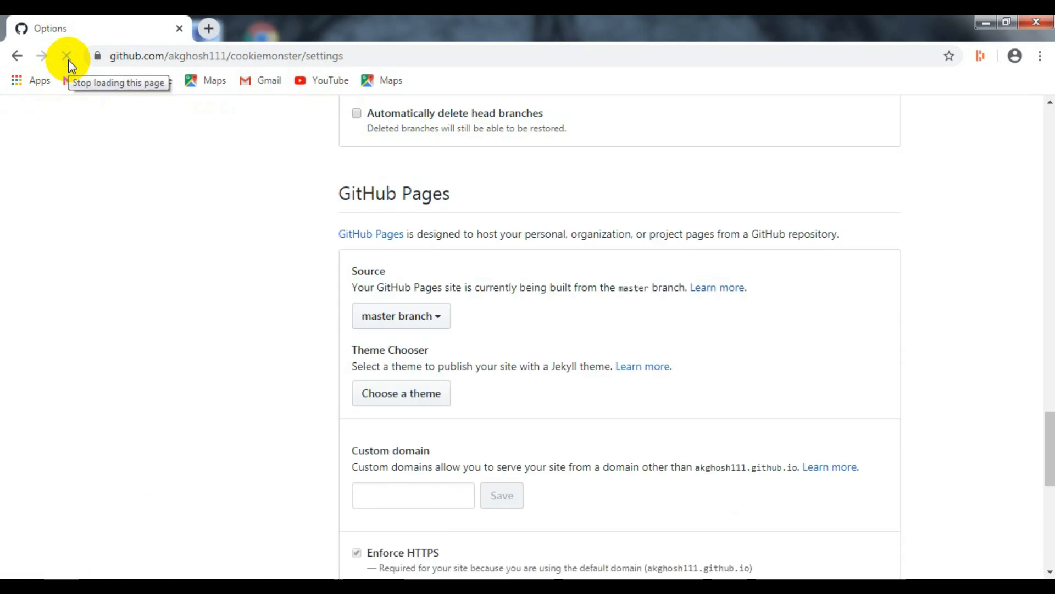
click(66, 56)
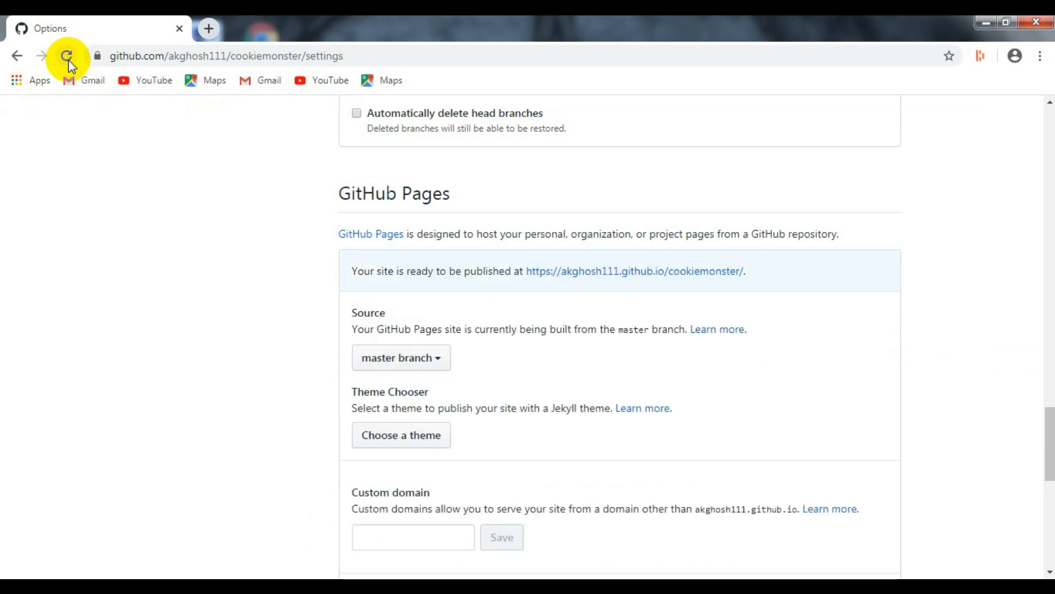
click(67, 56)
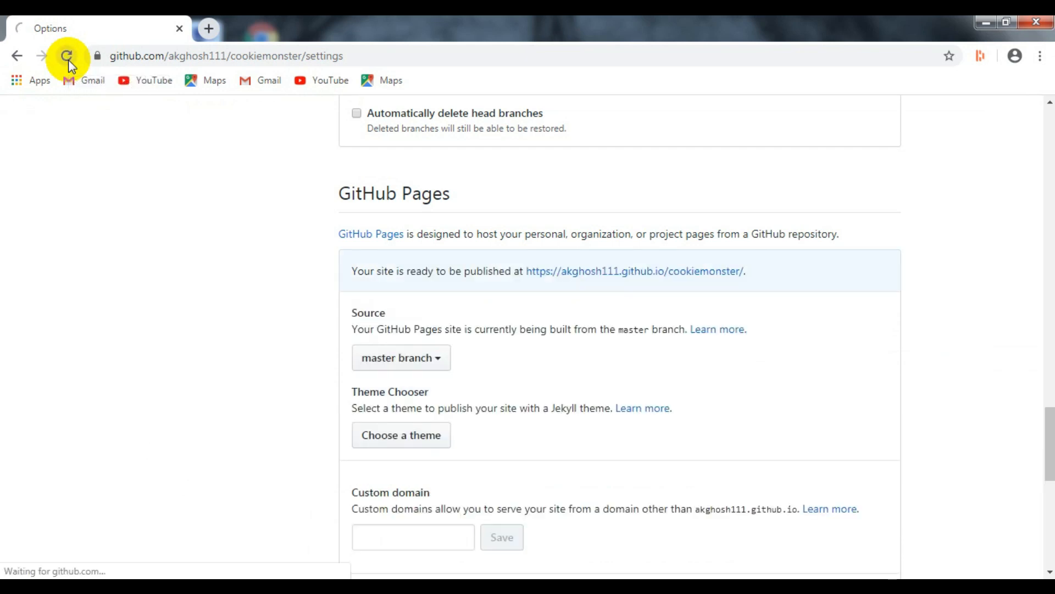
click(66, 57)
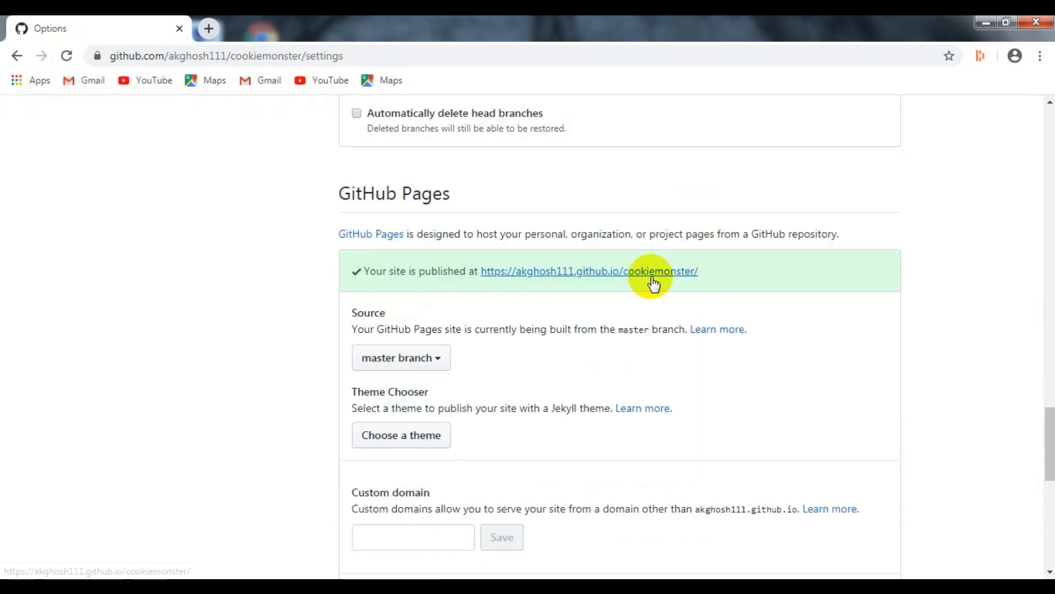
- View the published cookiemonster site in a new tab, then return to the repository settings
click(588, 270)
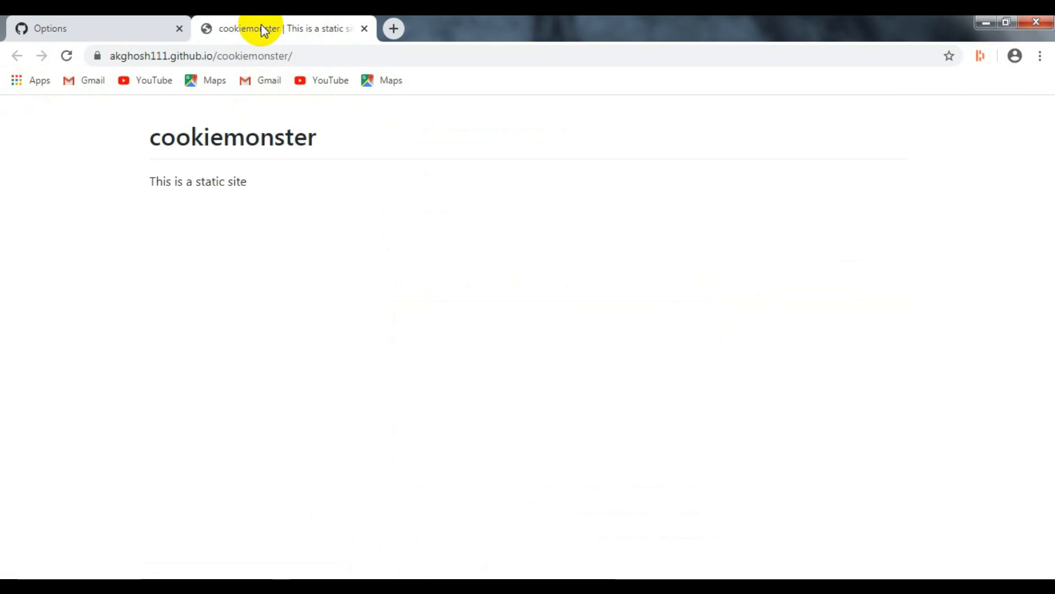
mouse_move(142, 31)
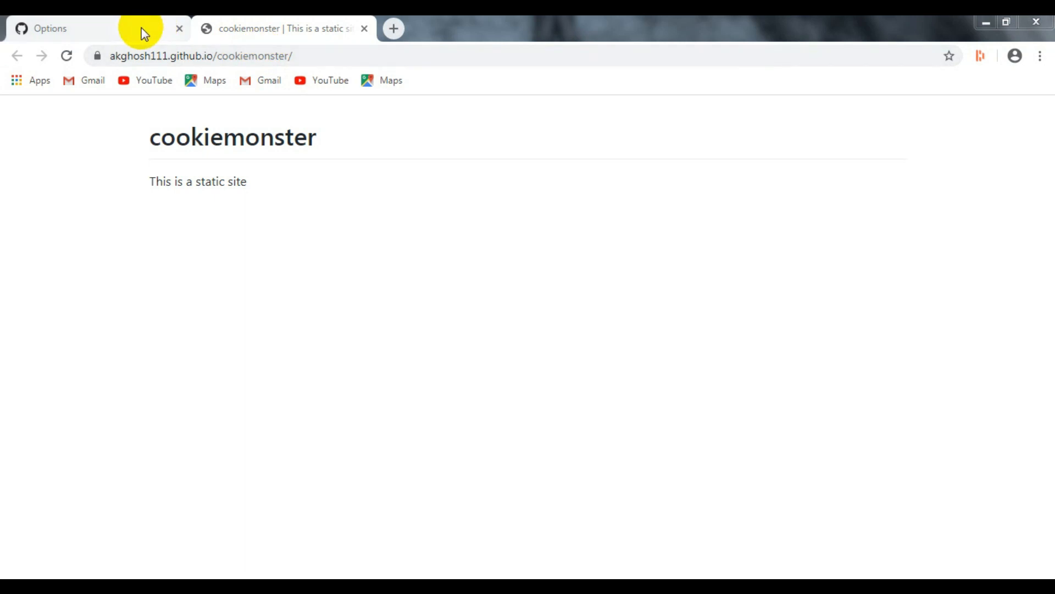
click(67, 29)
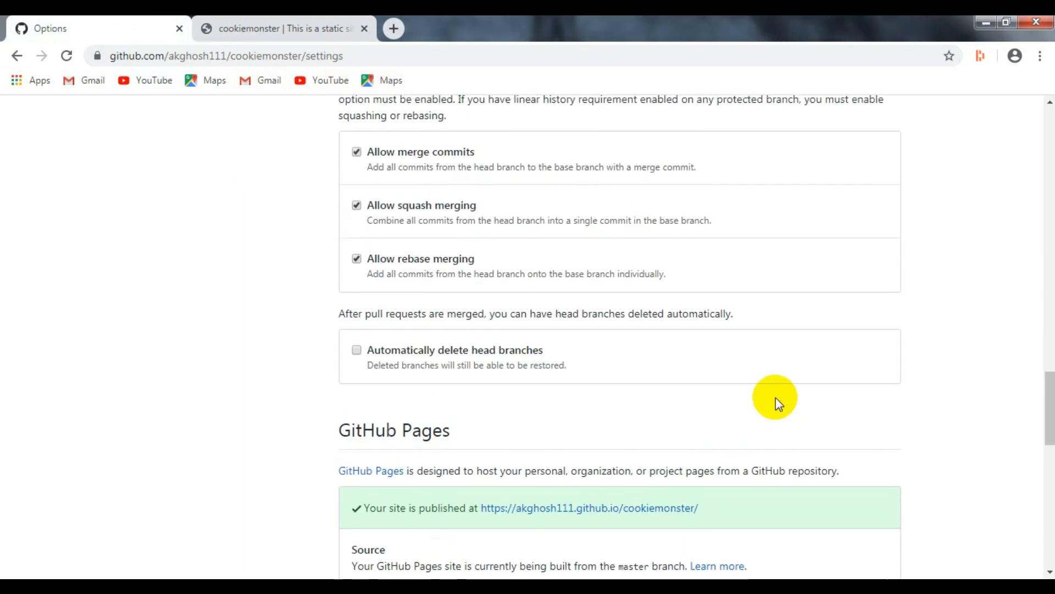
scroll(up, 3)
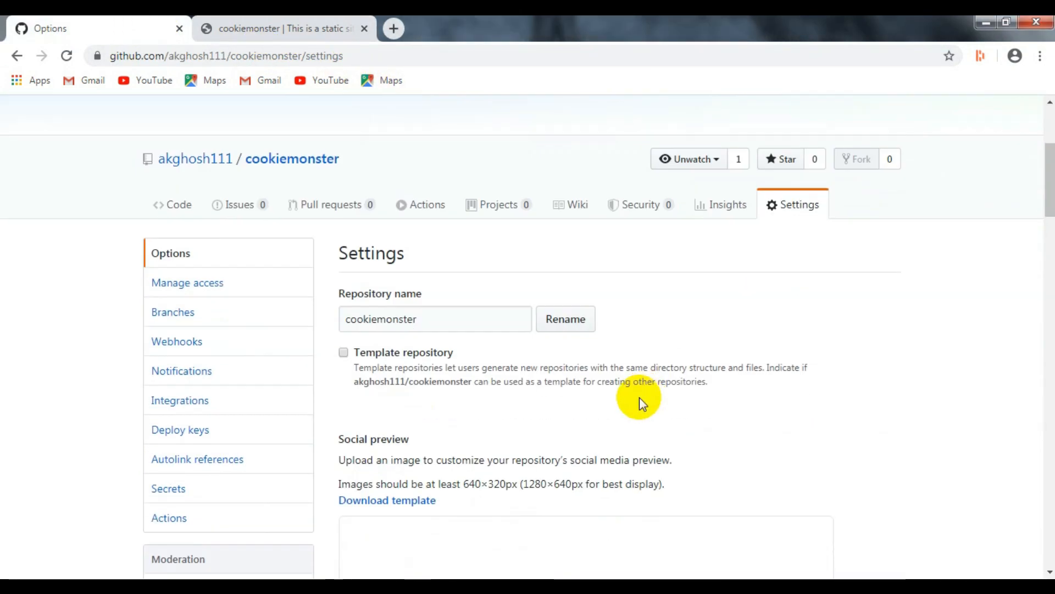
mouse_move(612, 212)
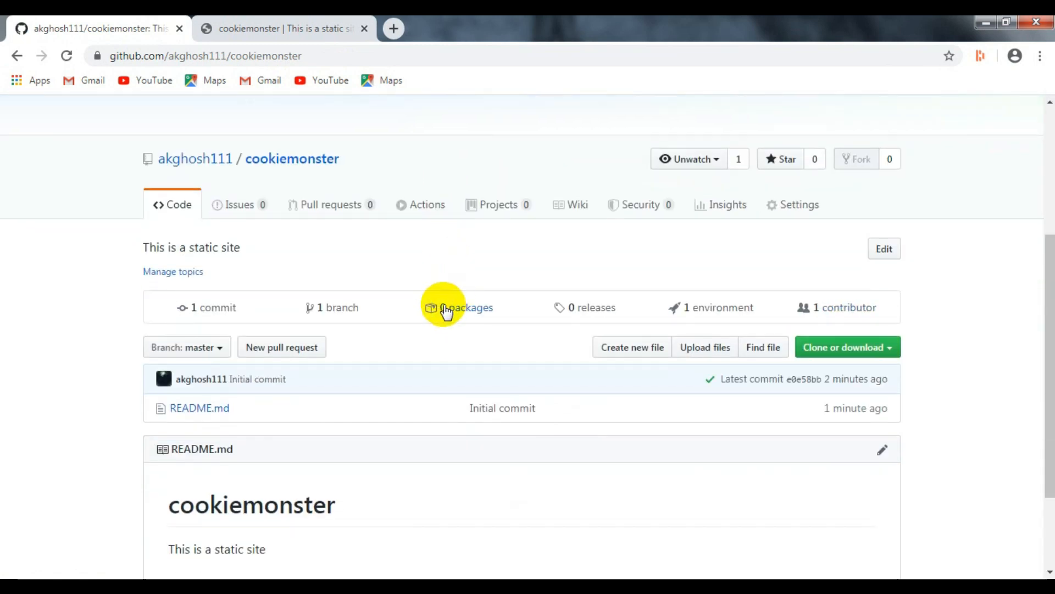
mouse_move(705, 346)
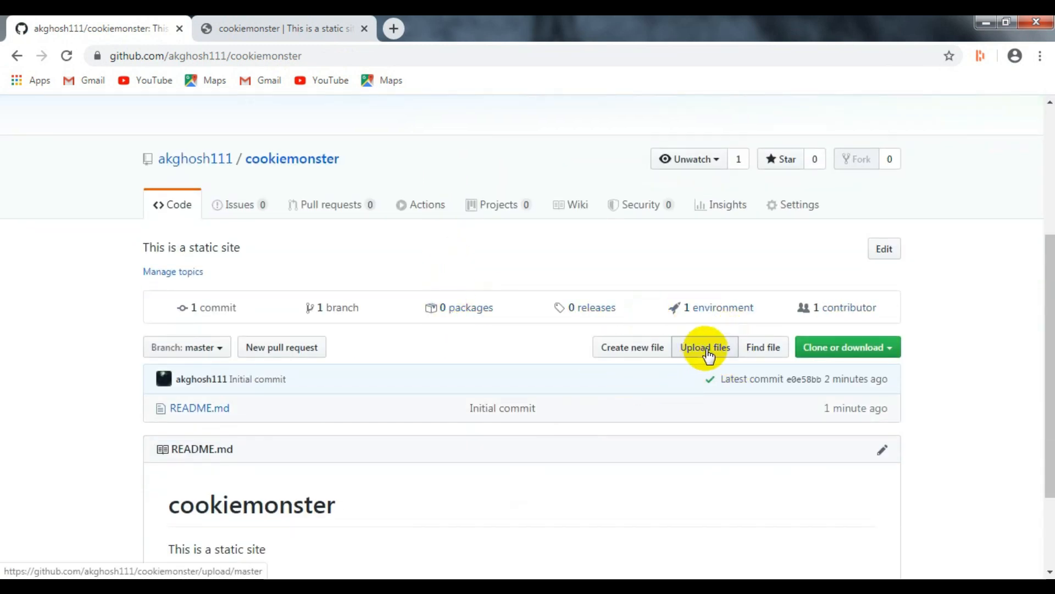
- Choose index.html and readme.html from the computer for upload to cookiemonster
click(705, 346)
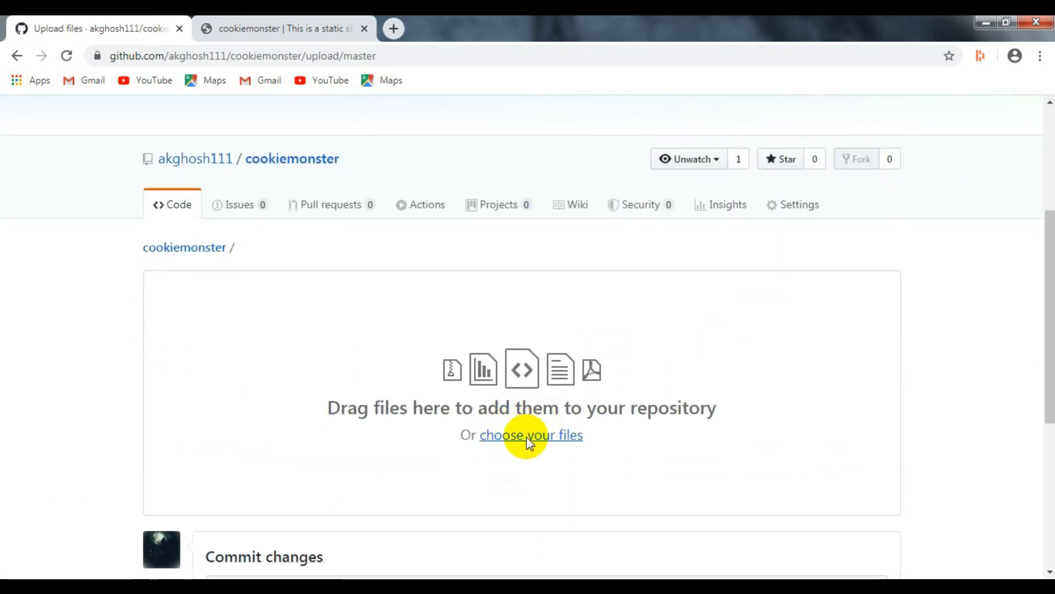
click(530, 434)
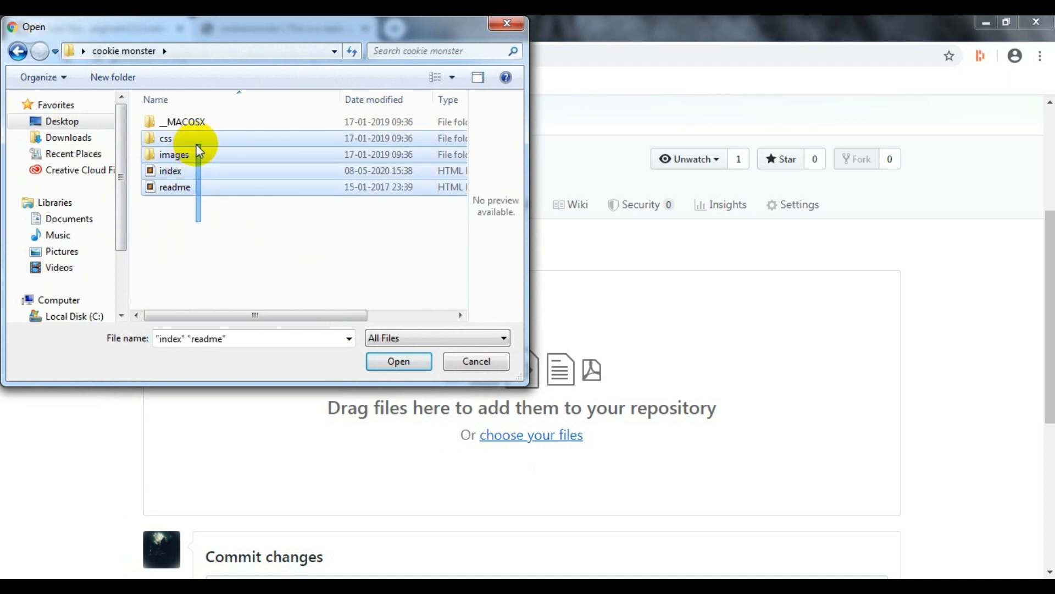
click(398, 362)
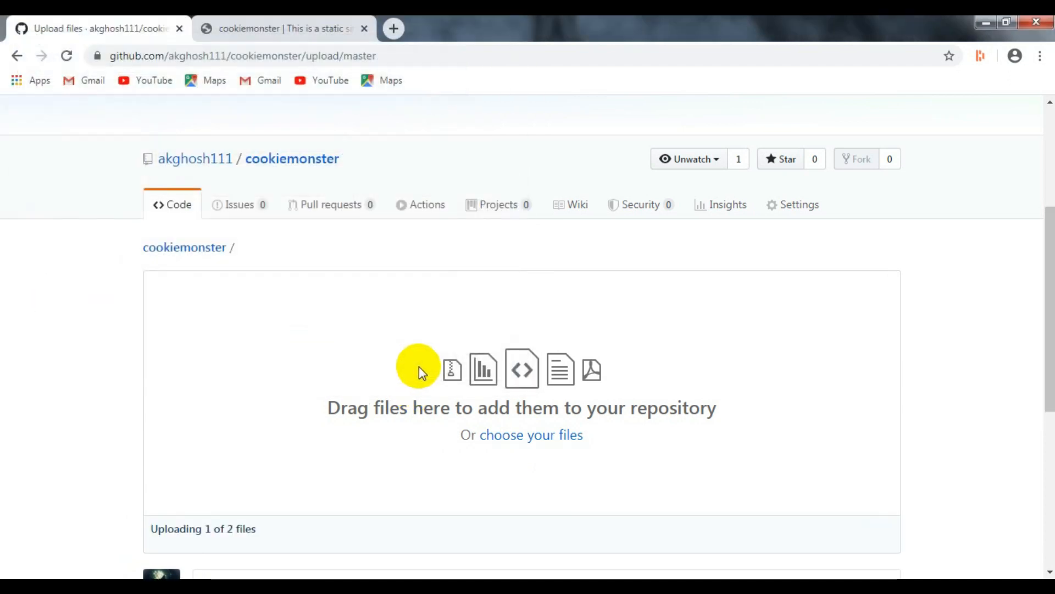
mouse_move(239, 539)
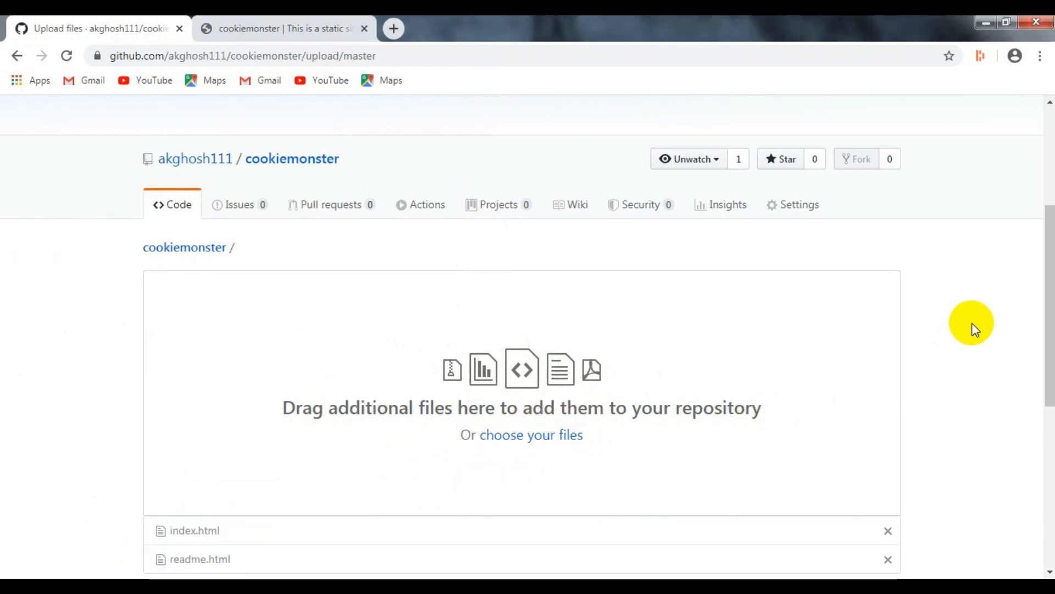
- Commit the uploaded files directly to master and switch to the published site tab
scroll(down, 3)
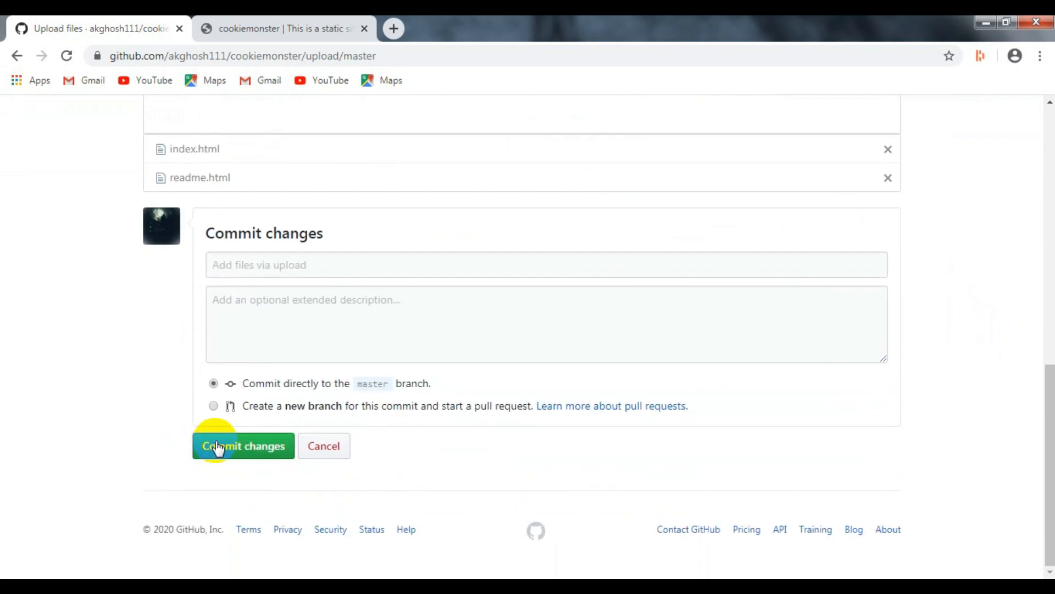
click(243, 445)
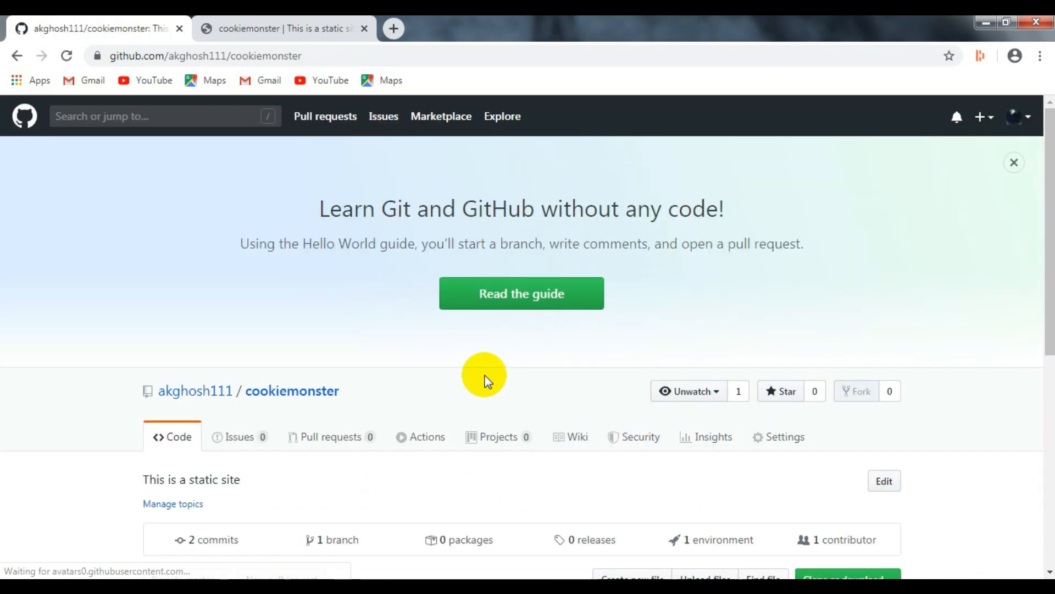
click(784, 436)
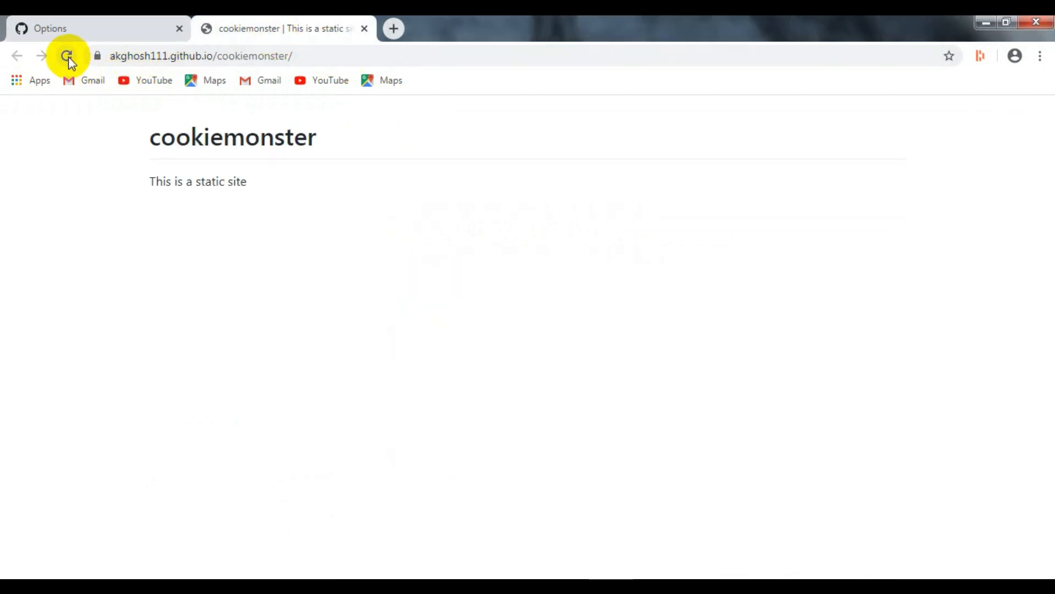
- Reload the github.io site until the Cookie Monster page replaces the default
click(67, 56)
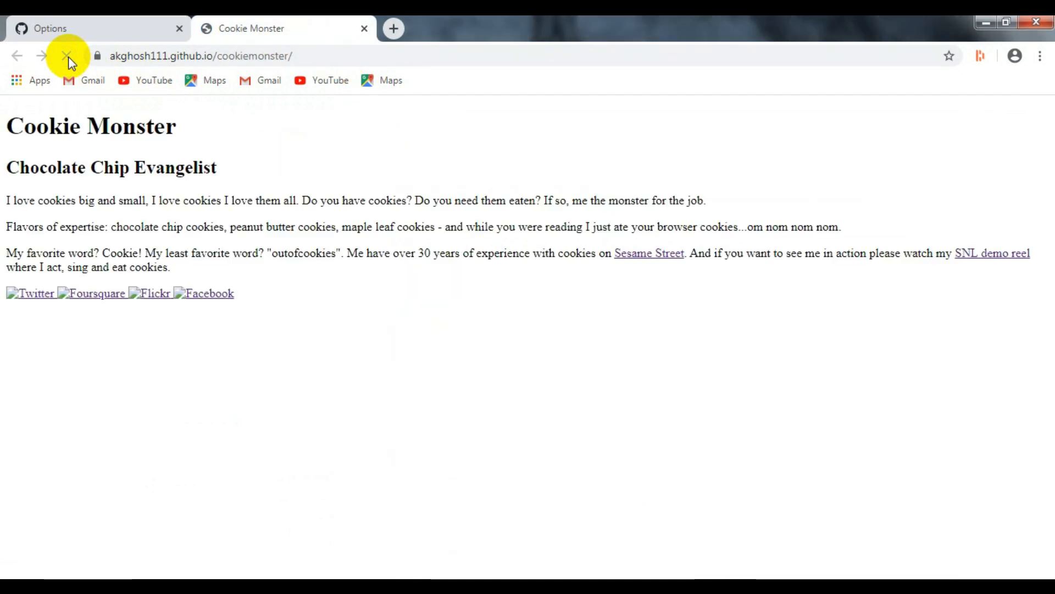
click(67, 56)
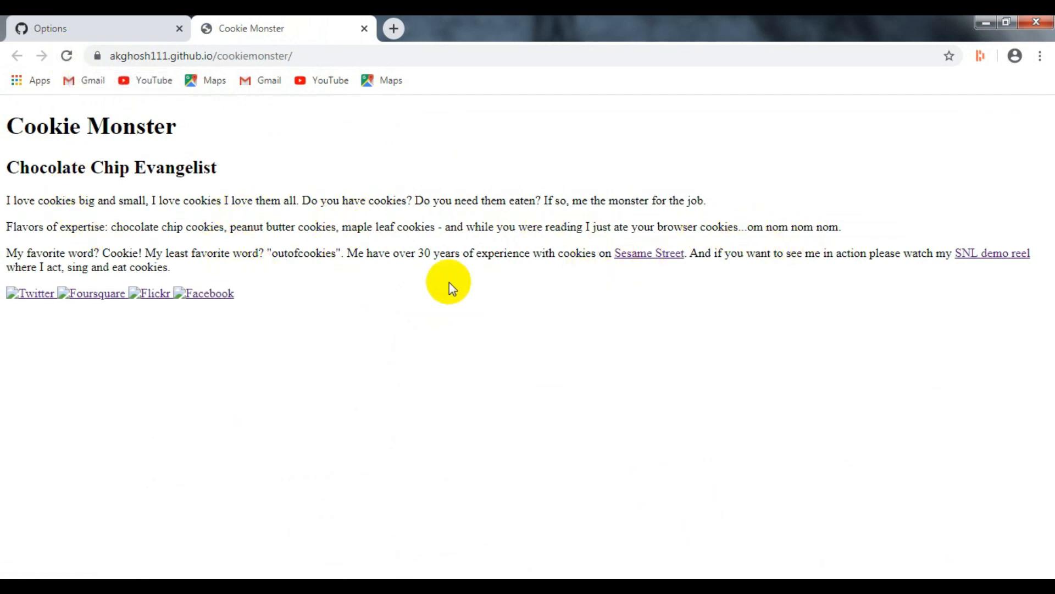
mouse_move(370, 253)
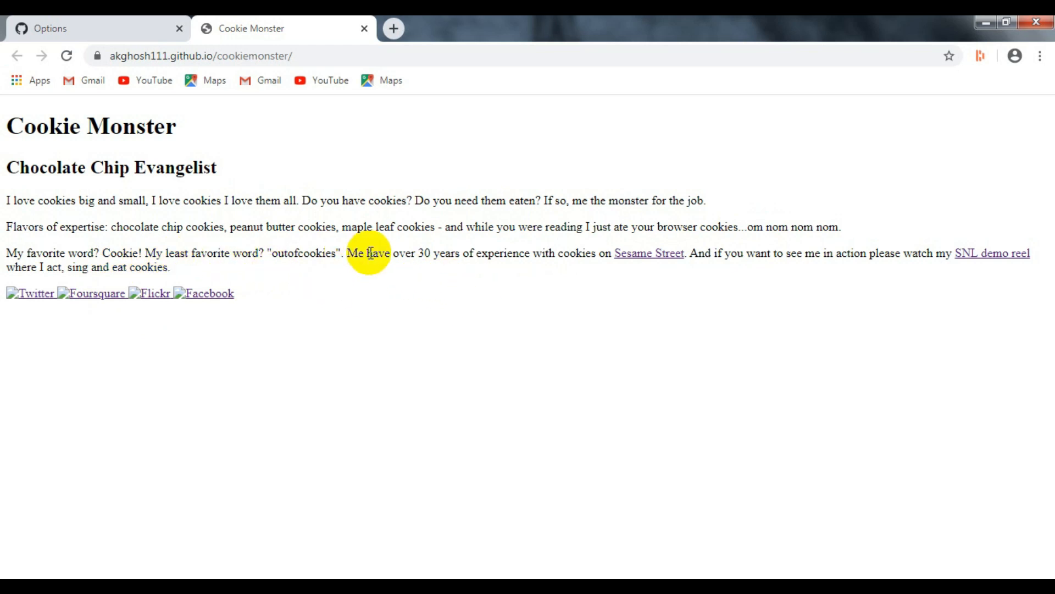
mouse_move(50, 281)
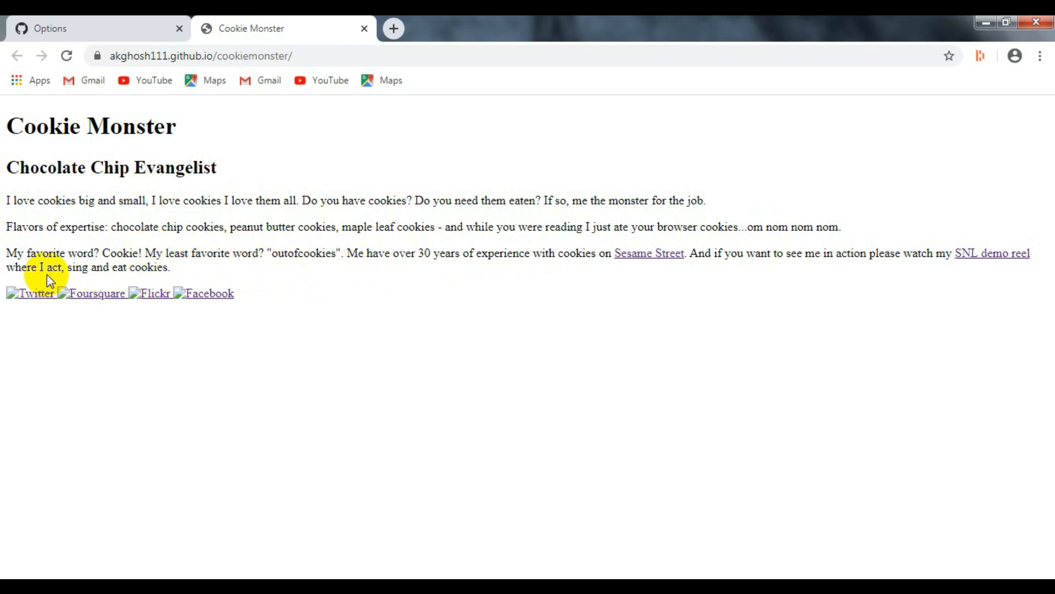
mouse_move(798, 433)
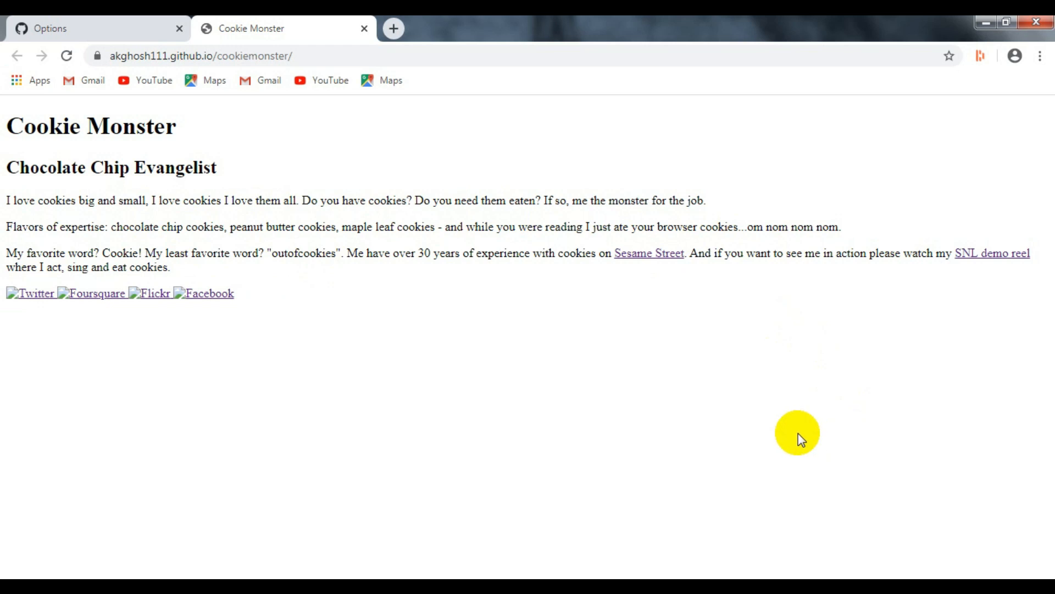
mouse_move(127, 44)
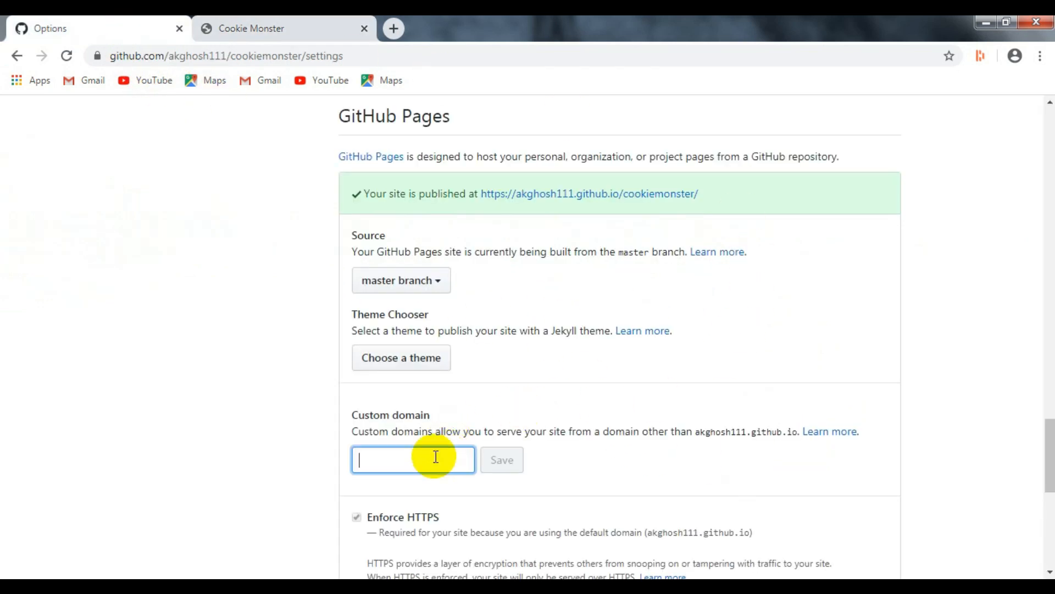
- Scroll through the GitHub Pages settings below Custom domain confirming the site is published
scroll(down, 3)
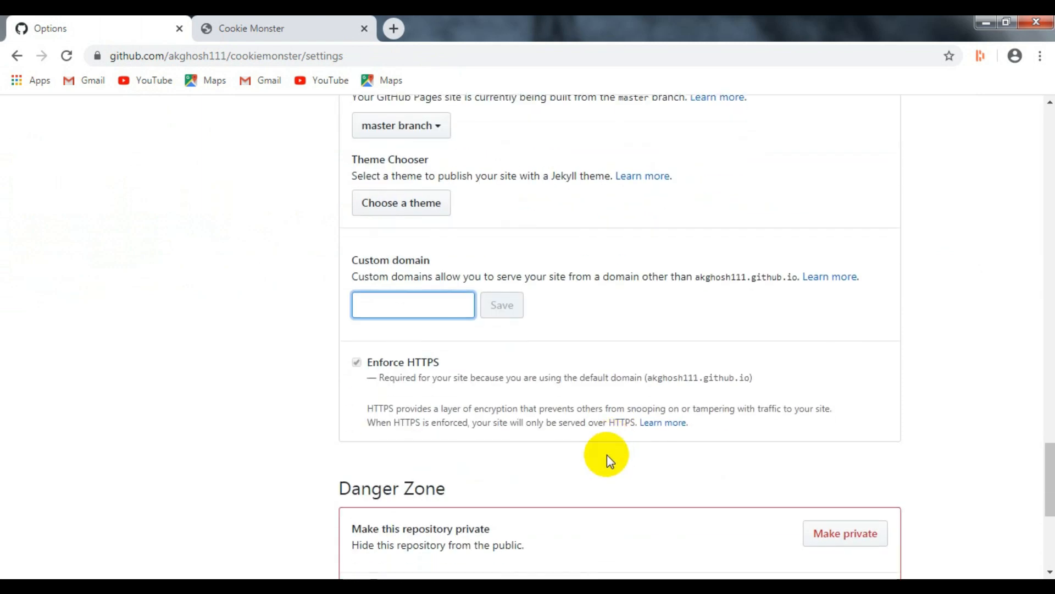